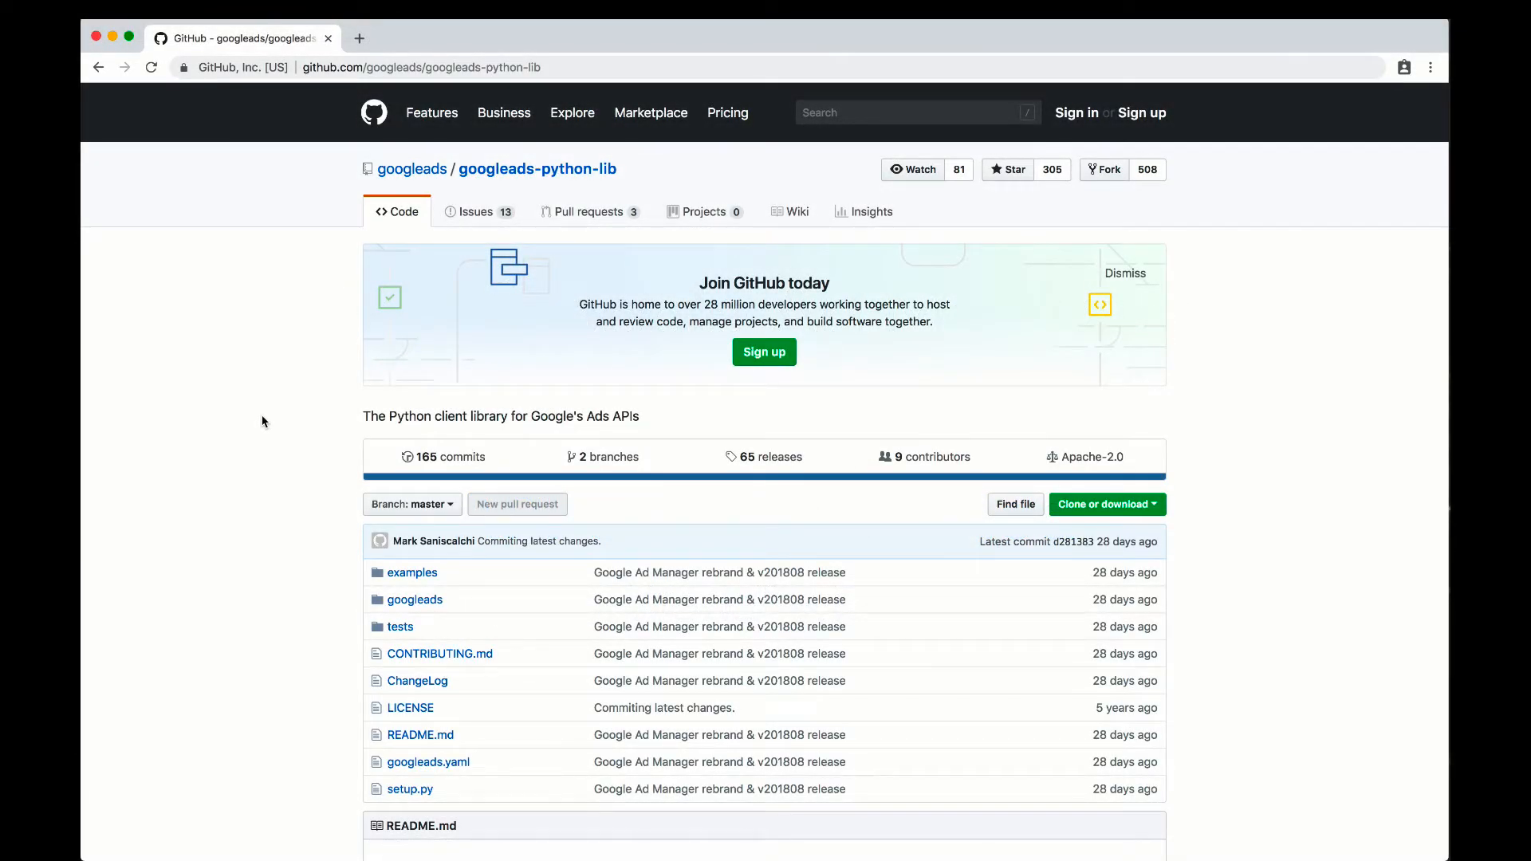
{"action": "mouse_move", "coordinate": [420, 733]}
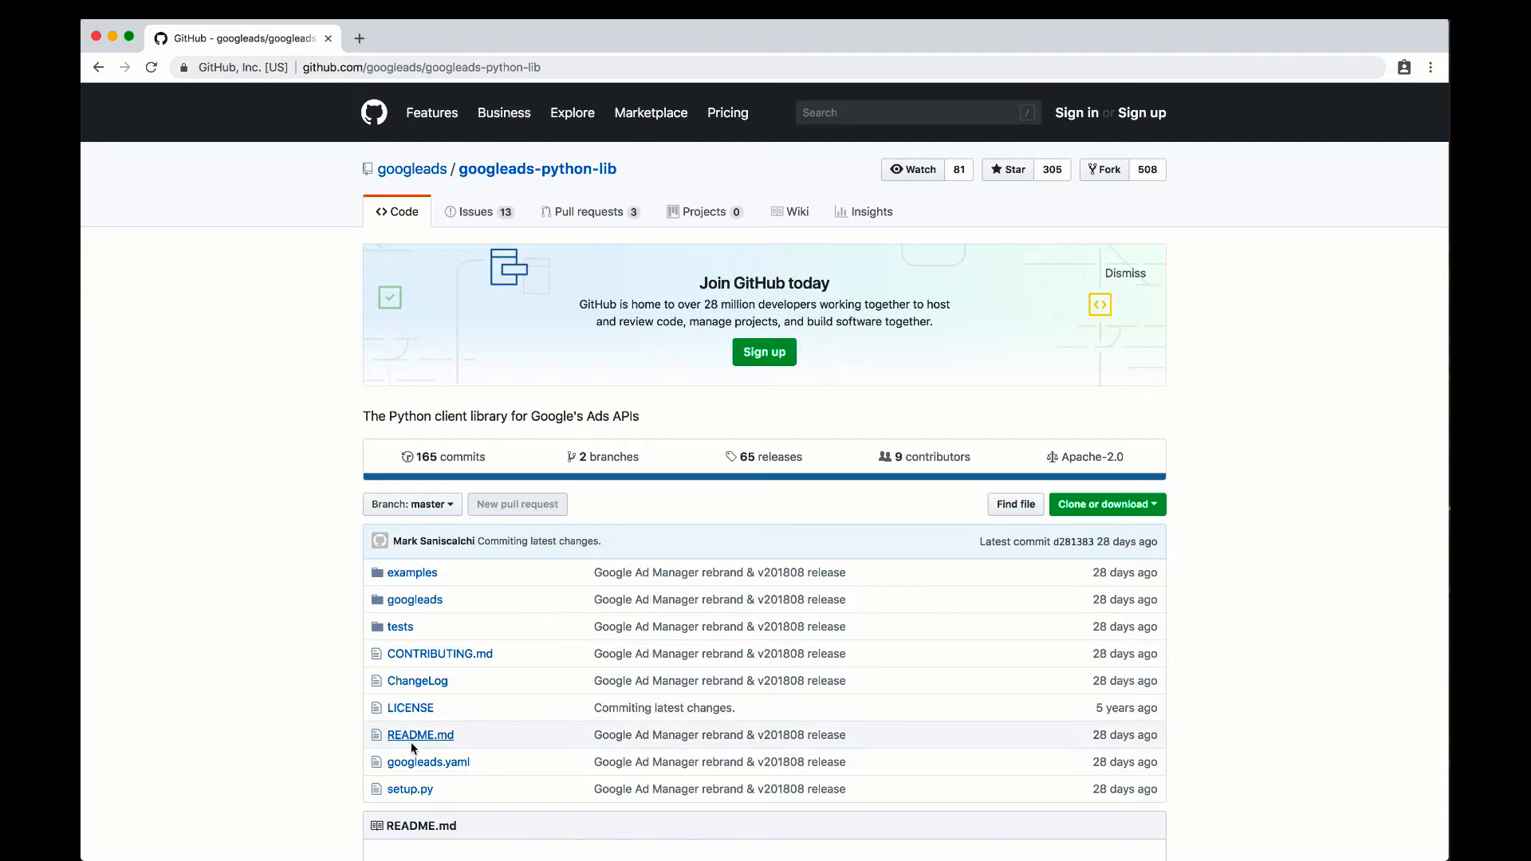
Open googleads.yaml from the repository file list and skim its AdWords and Ad Manager settings
{"action": "left_click", "coordinate": [427, 762]}
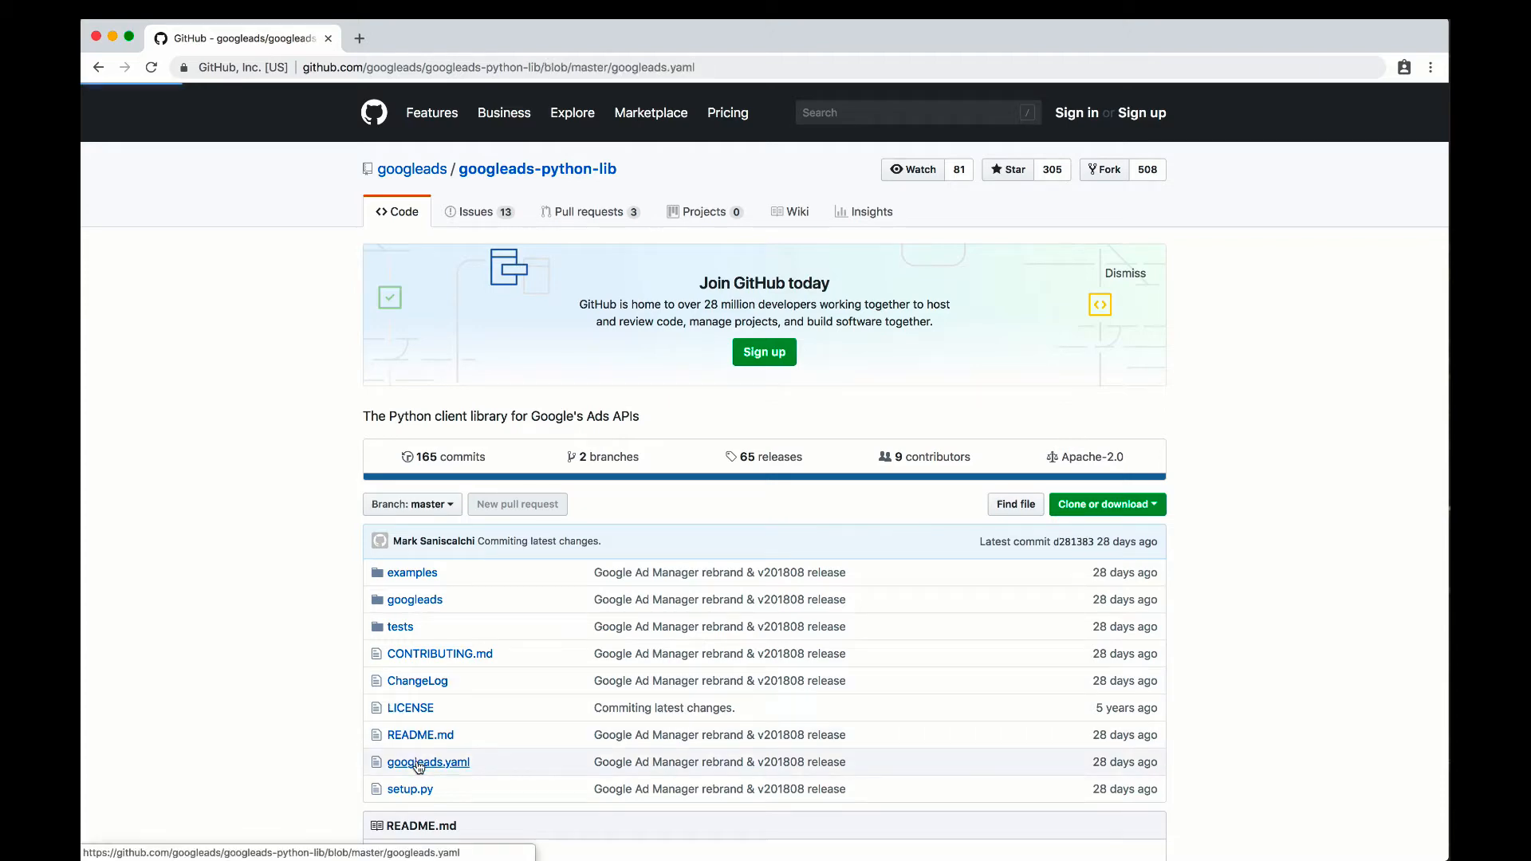
{"action": "left_click", "coordinate": [427, 763]}
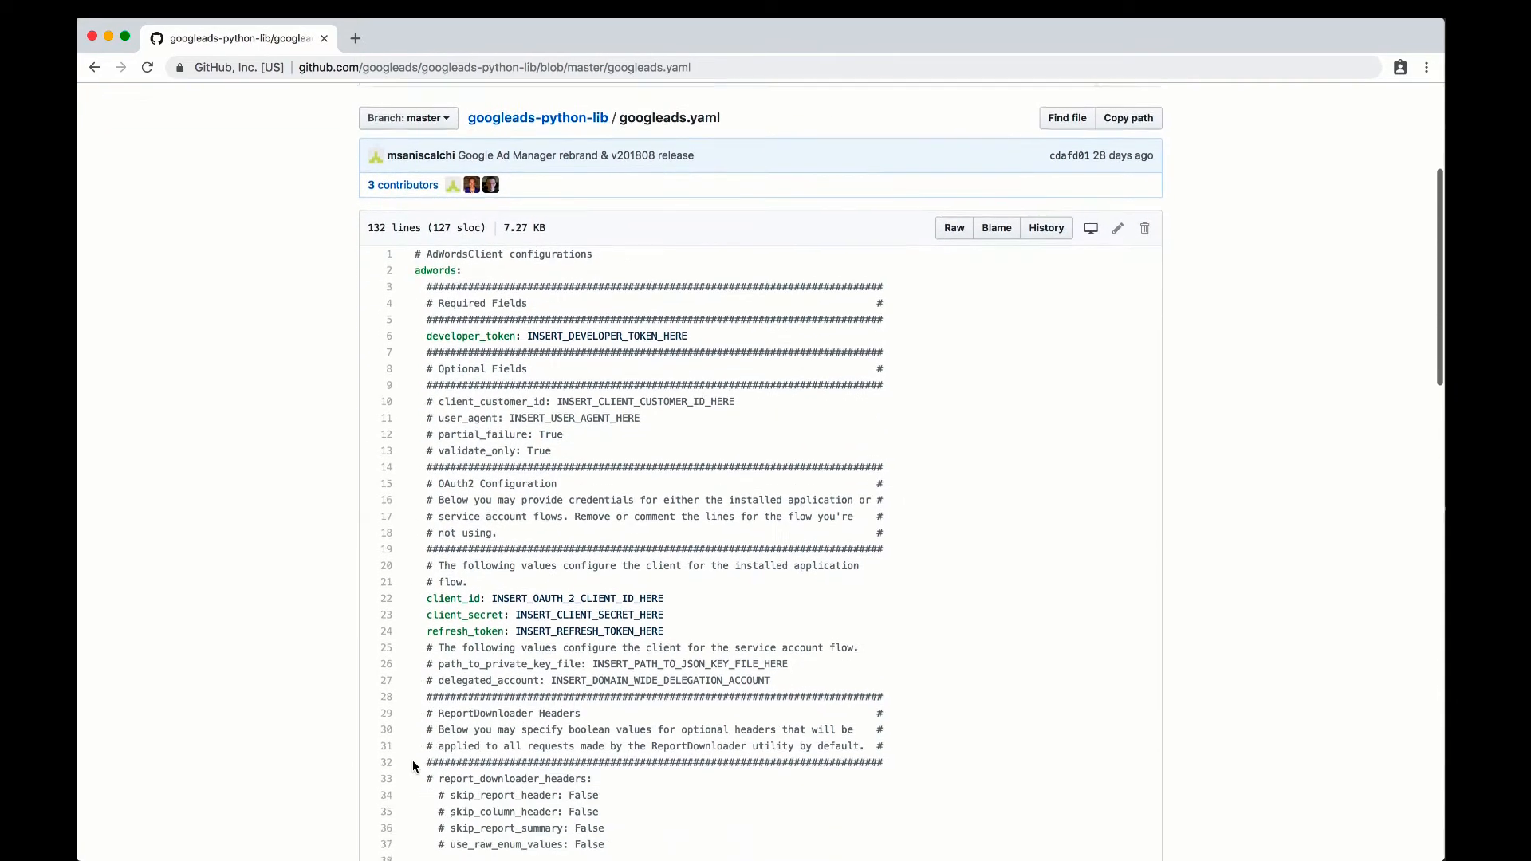
{"action": "scroll", "scroll_direction": "down", "scroll_amount": 3}
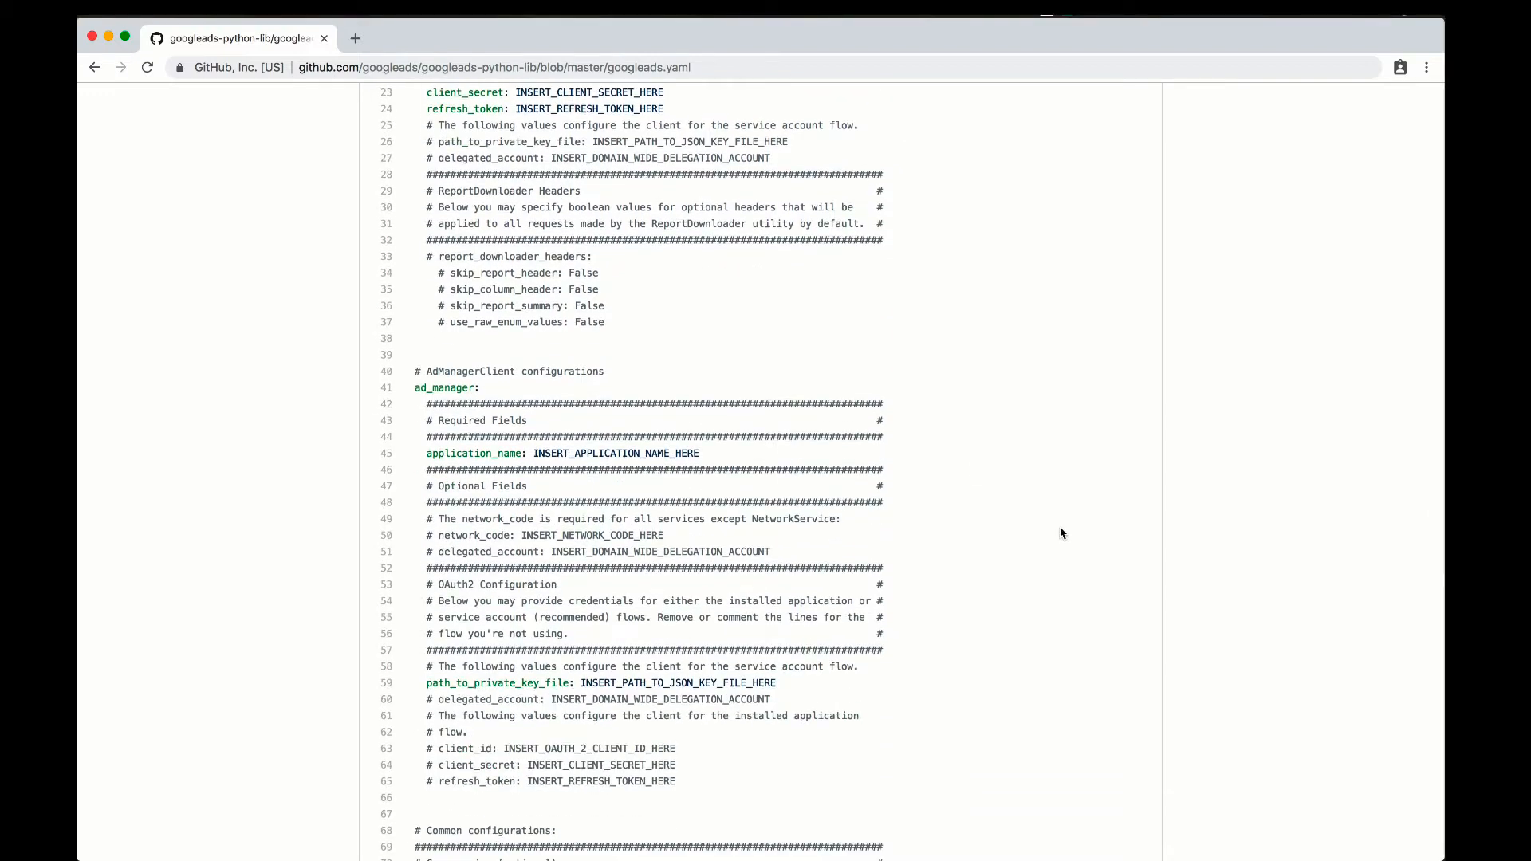
{"action": "scroll", "scroll_direction": "up", "scroll_amount": 3}
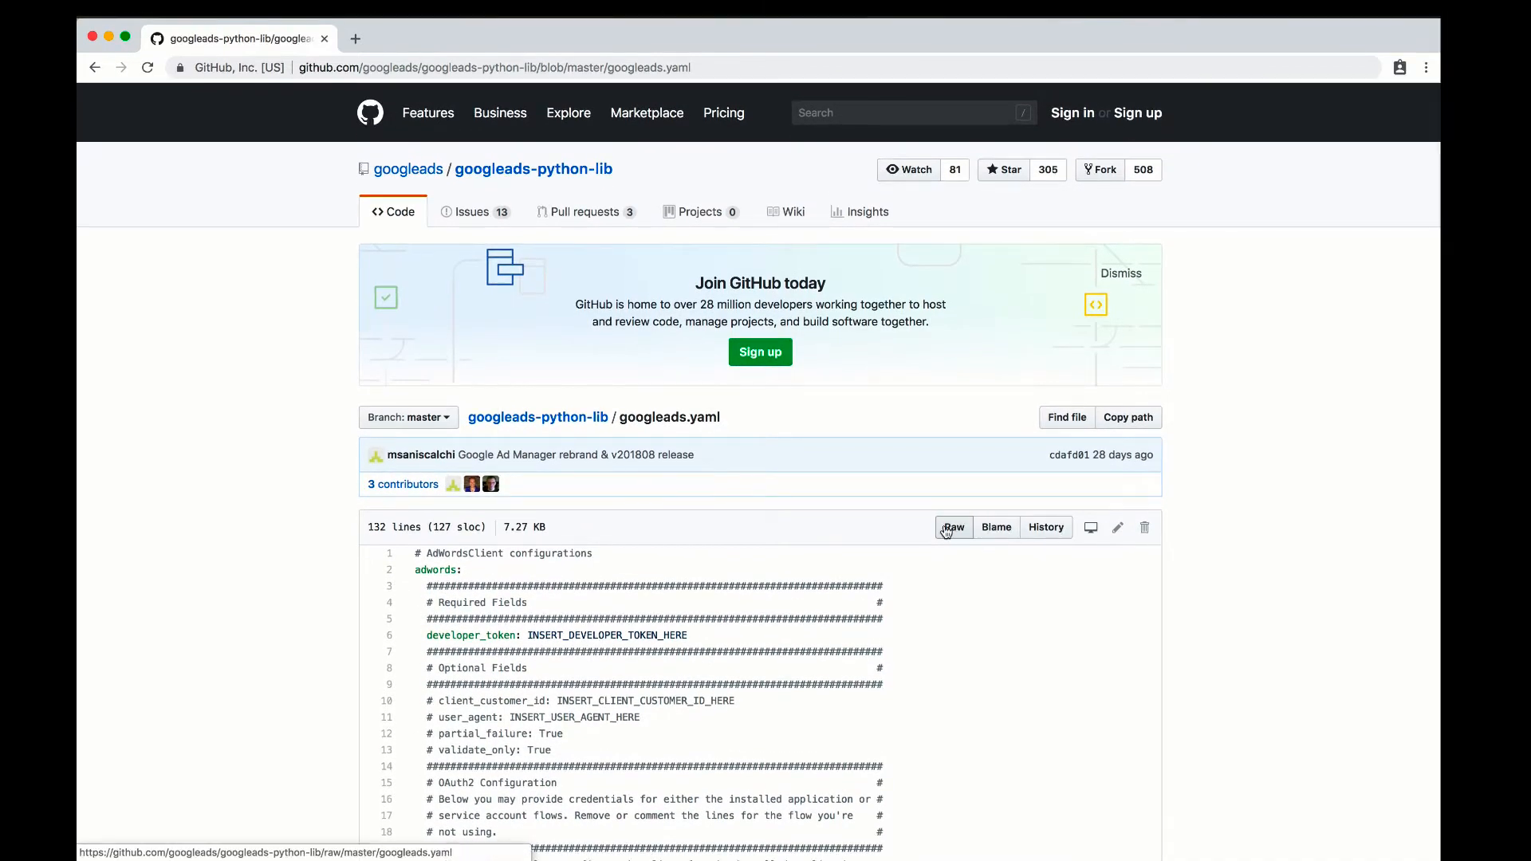
Save the raw googleads.yaml into the home folder as googleads.yaml with no .txt extension
{"action": "left_click", "coordinate": [953, 528]}
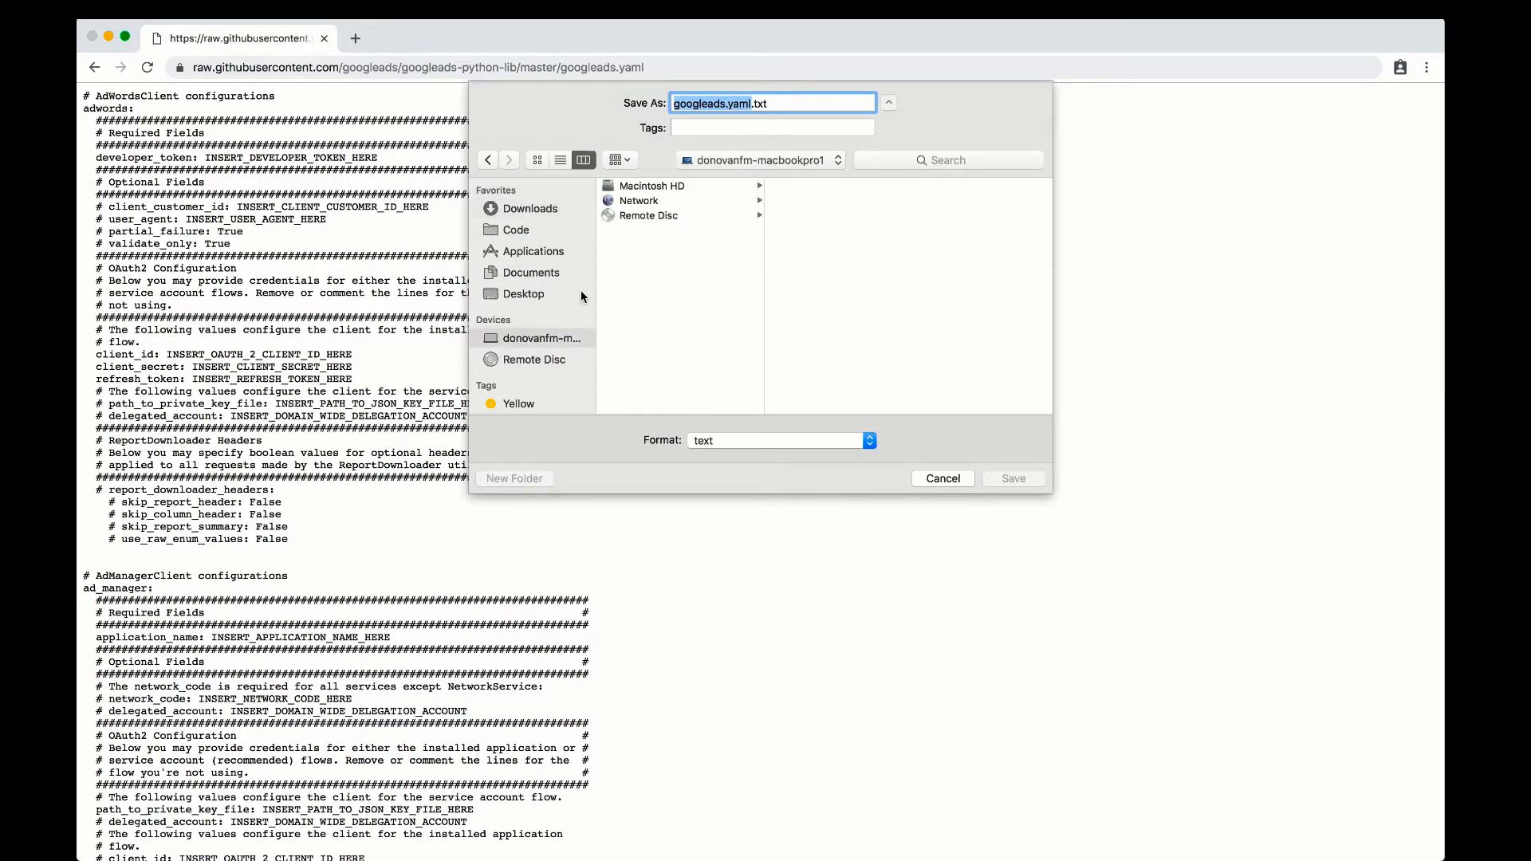
{"action": "left_click", "coordinate": [753, 230]}
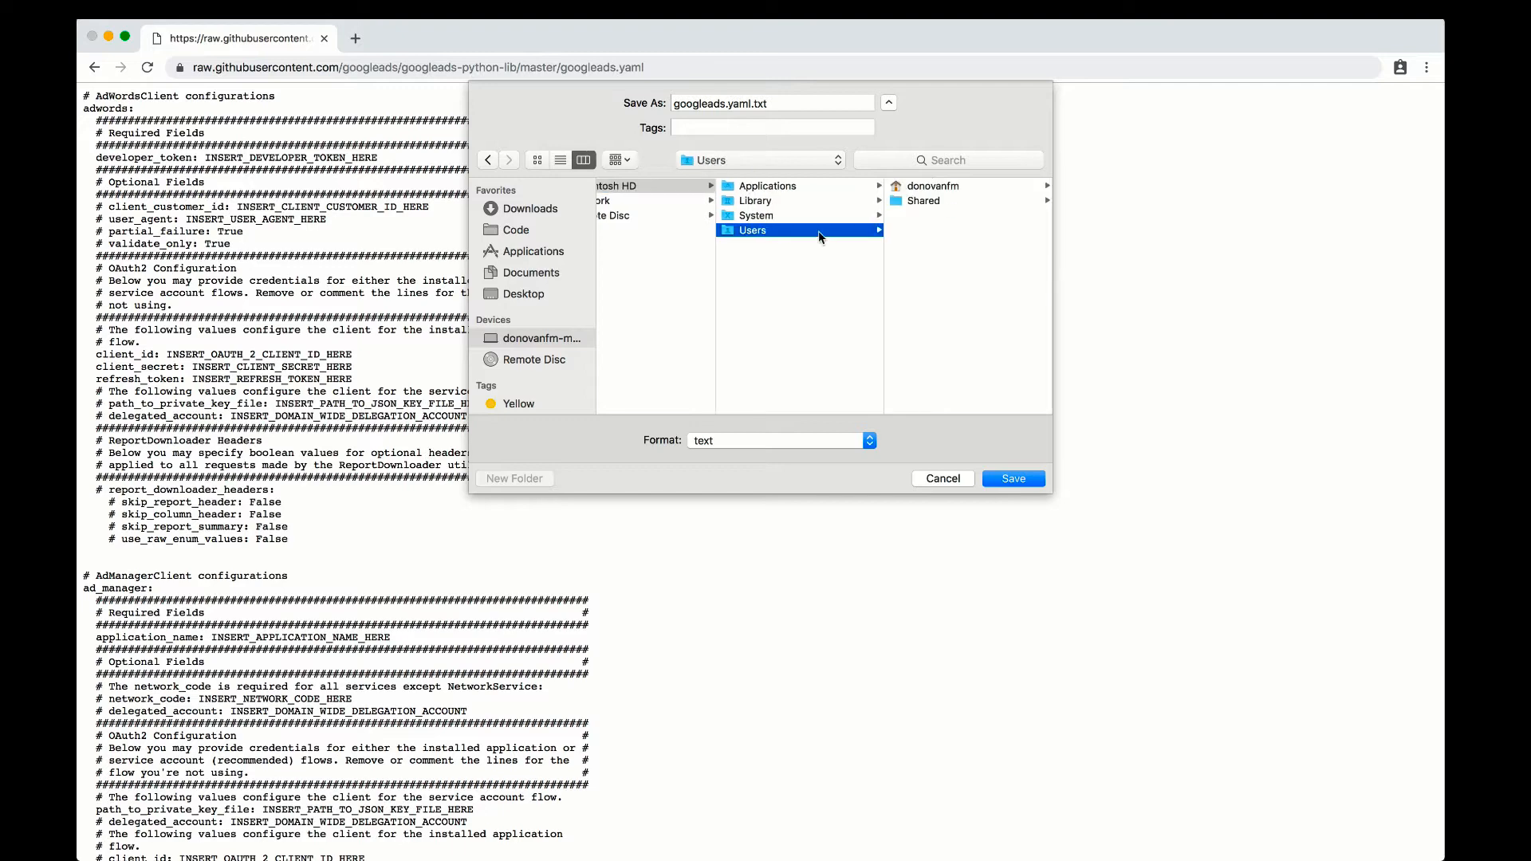
{"action": "left_click", "coordinate": [933, 185]}
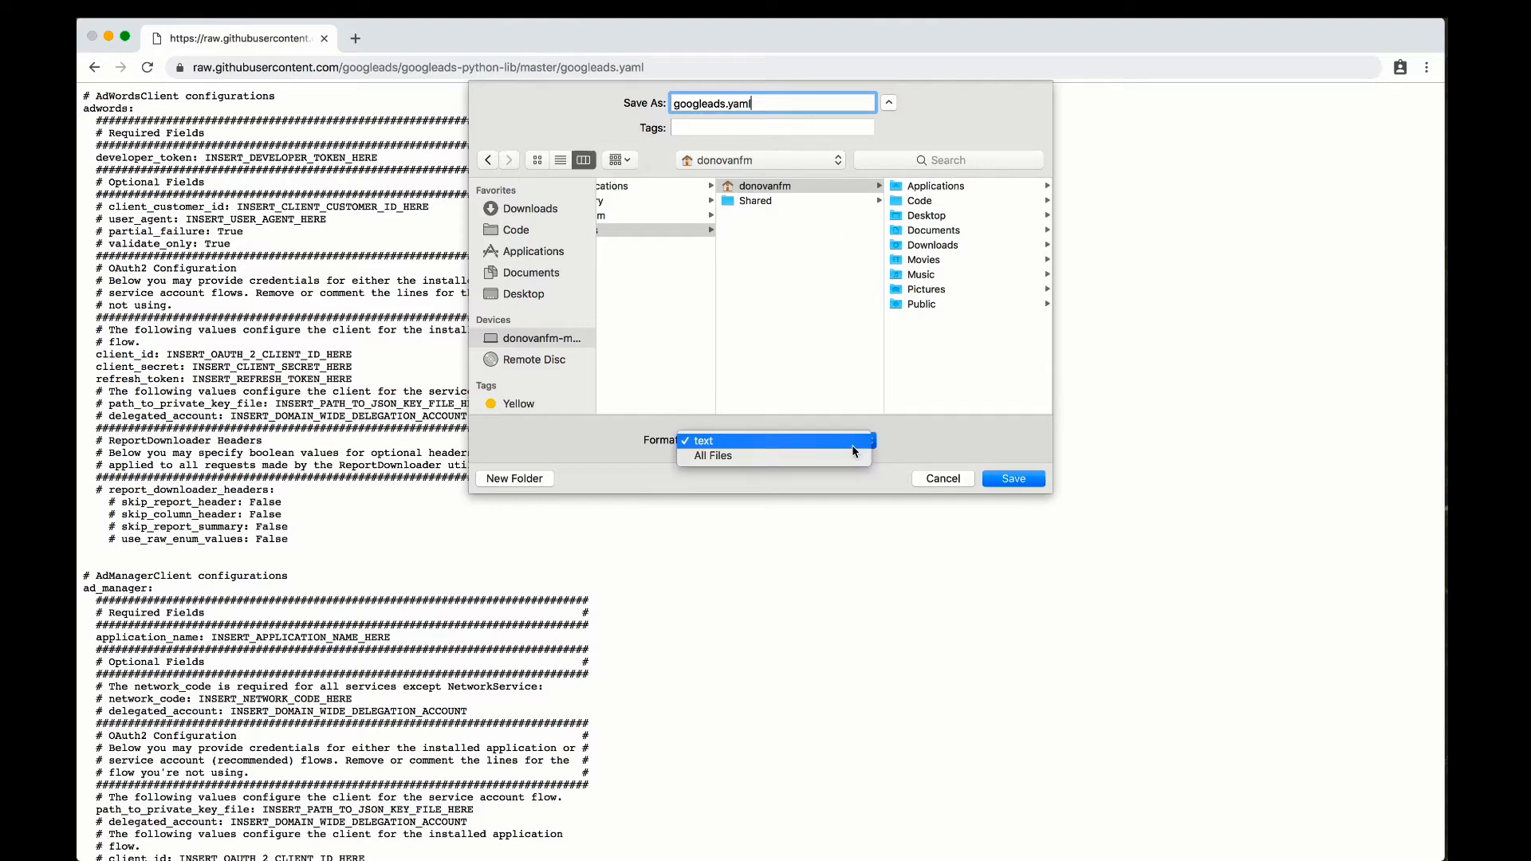
{"action": "left_click", "coordinate": [1013, 478]}
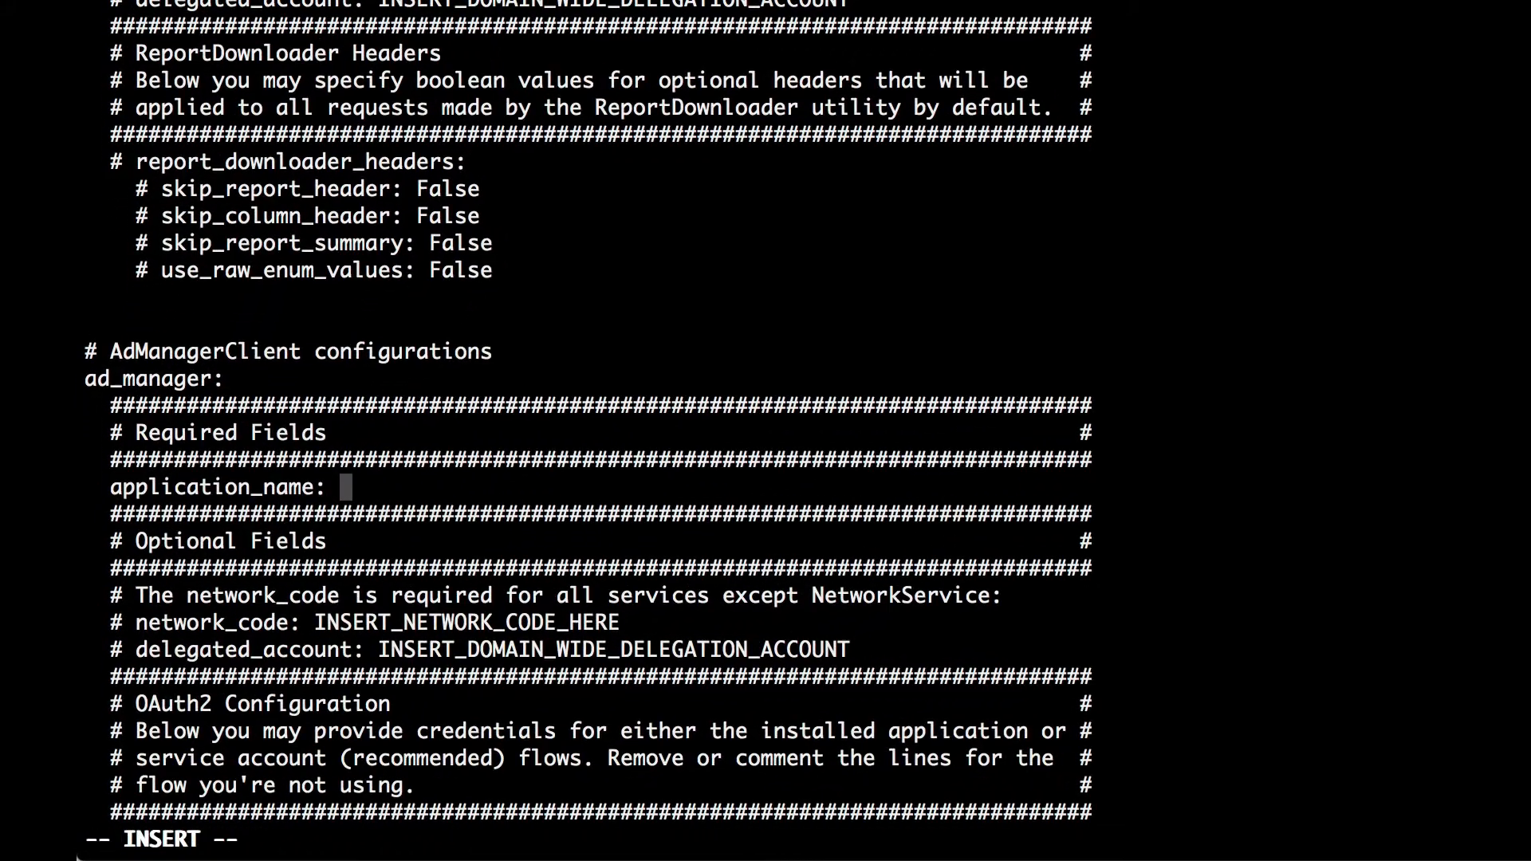
{"action": "type", "text": "donovan_test_app"}
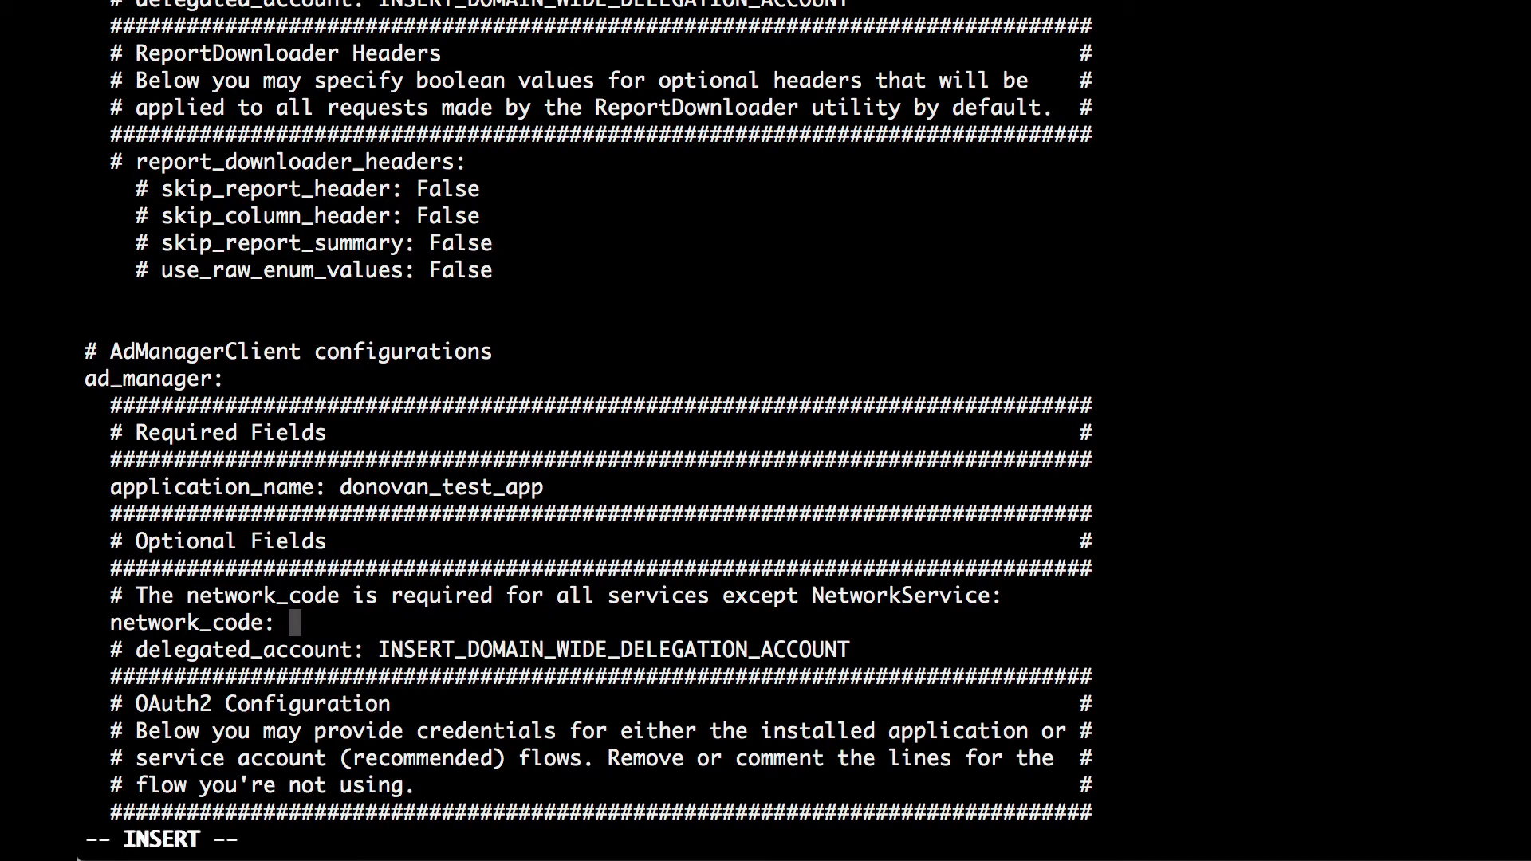
{"action": "type", "text": "3485"}
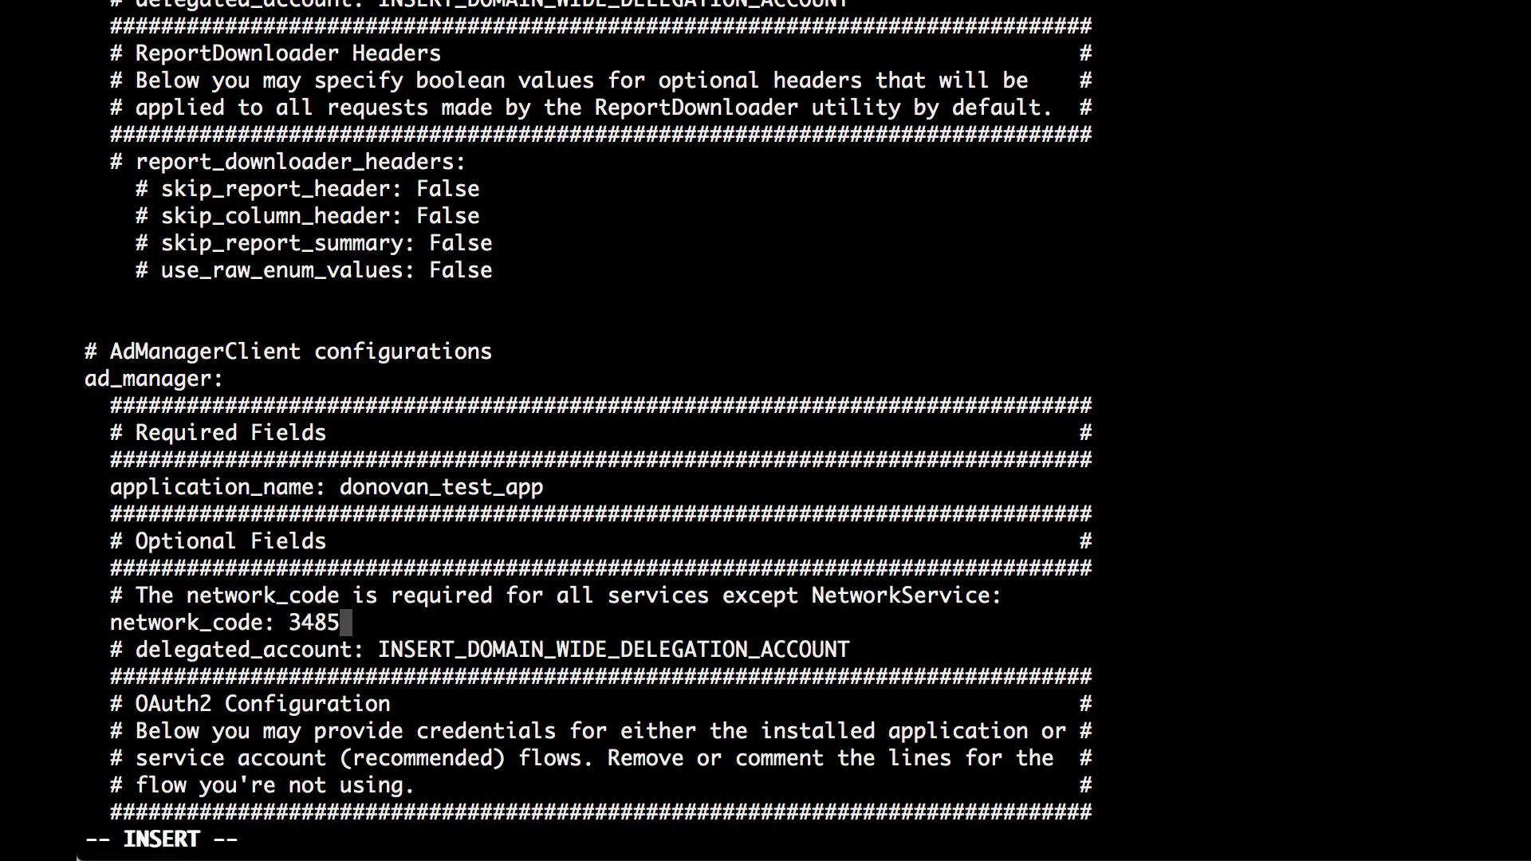
{"action": "type", "text": "3223"}
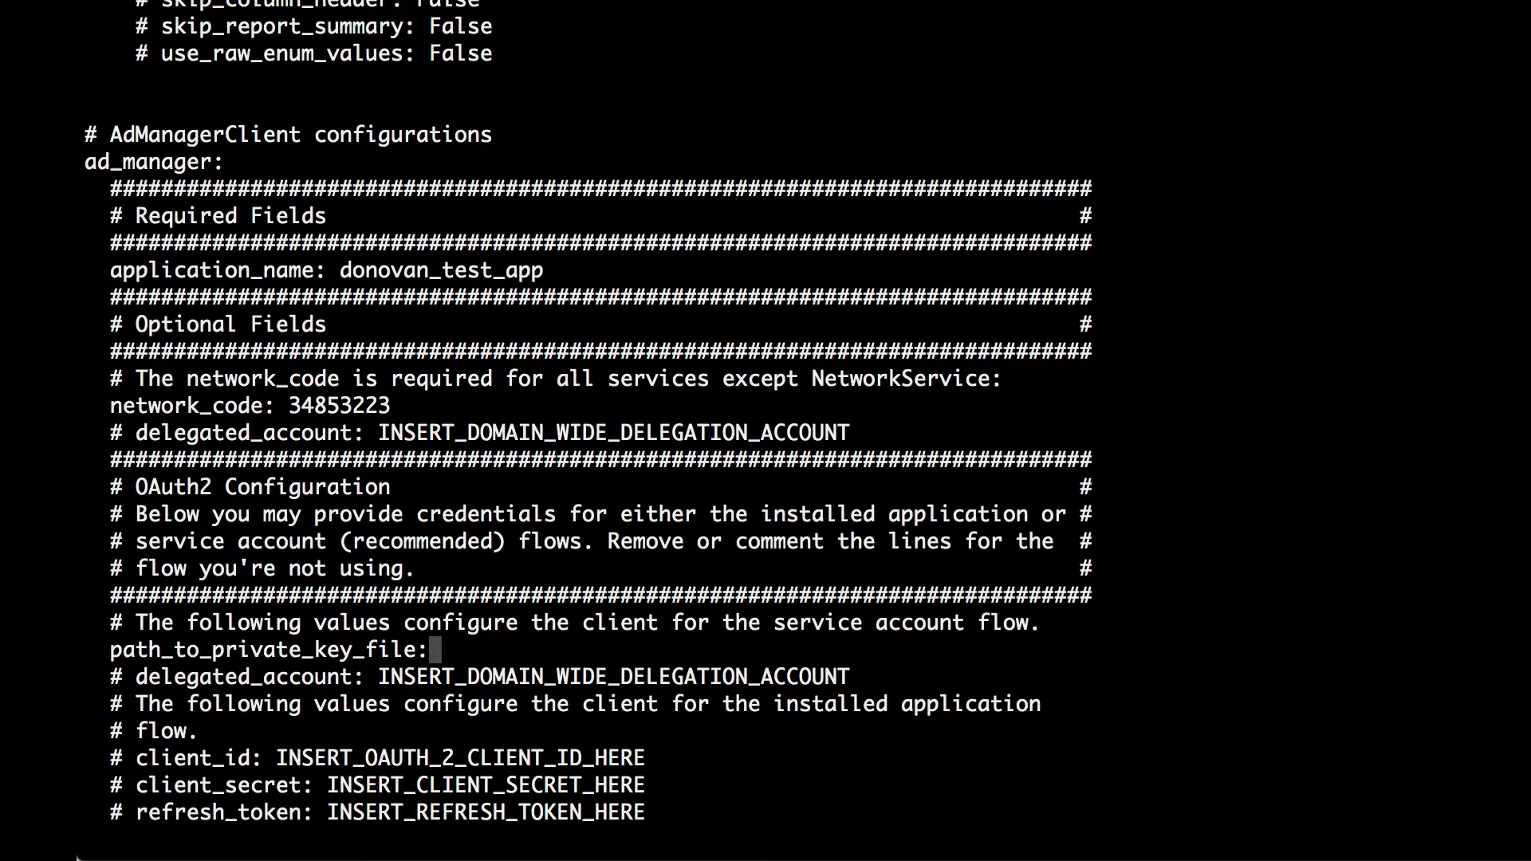
{"action": "type", "text": "/Users/donovanfm/Downloads/my-first-project-215719-b2bfc7f1013e.json"}
{"action": "left_click", "coordinate": [274, 848]}
{"action": "type", "text": ":wq"}
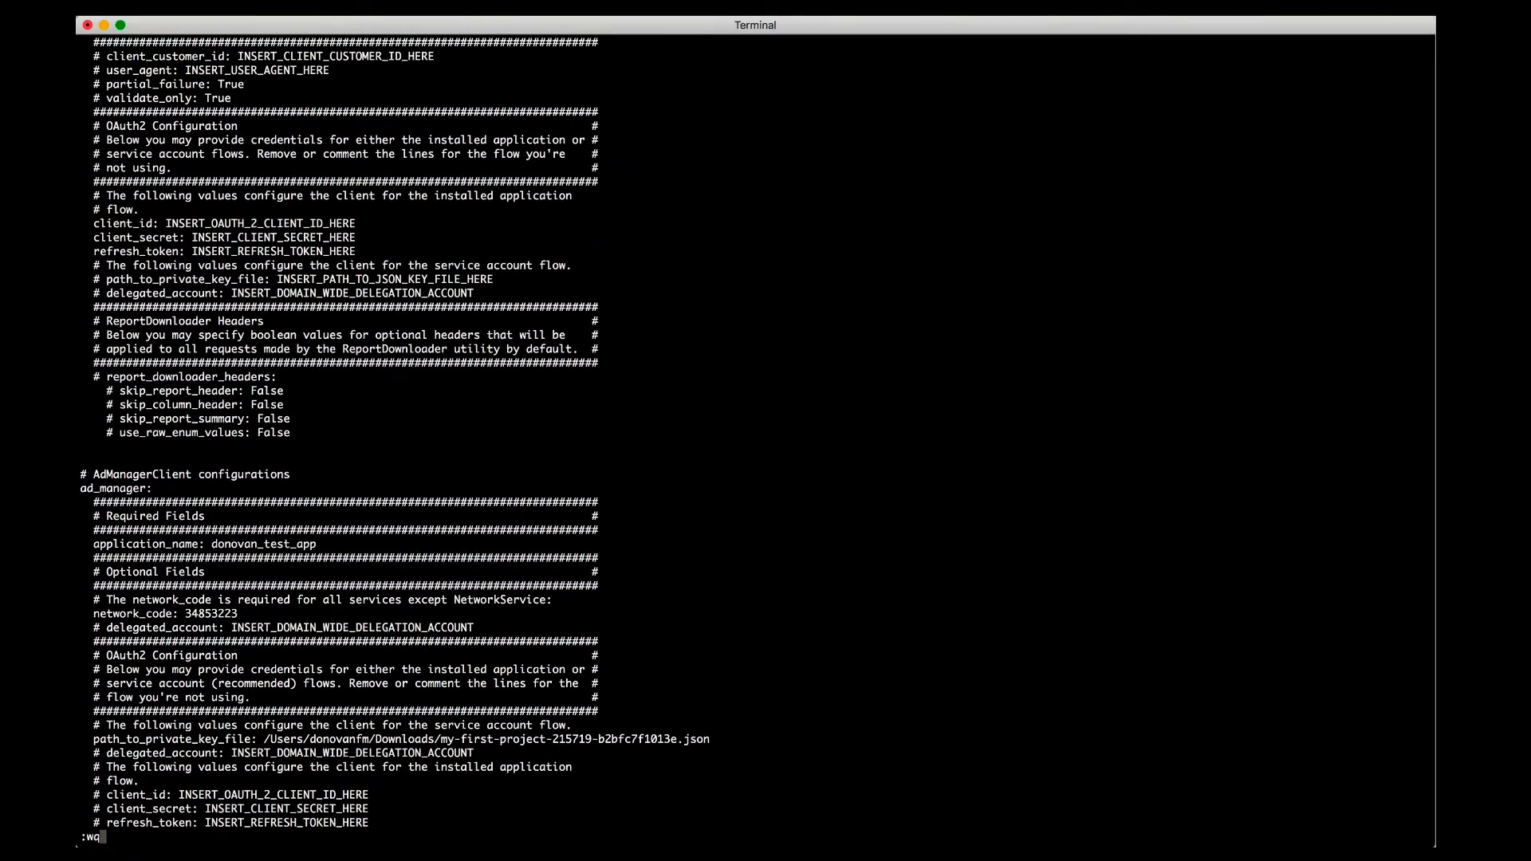
Save the config, then create the .pyenv virtualenv and activate it
{"action": "key", "text": "Return"}
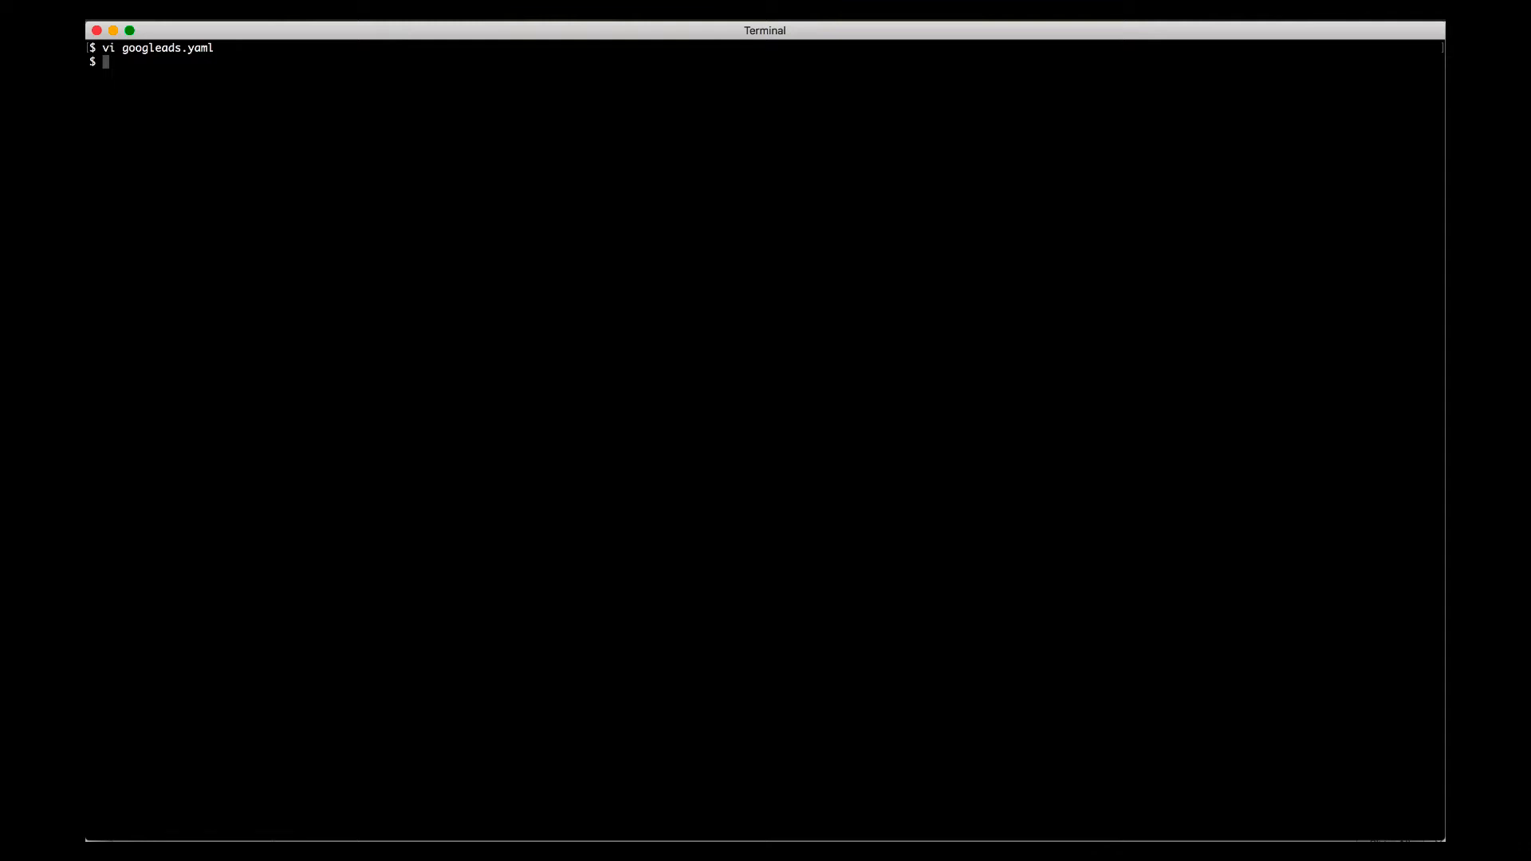
{"action": "type", "text": "virtualenv .pyenv"}
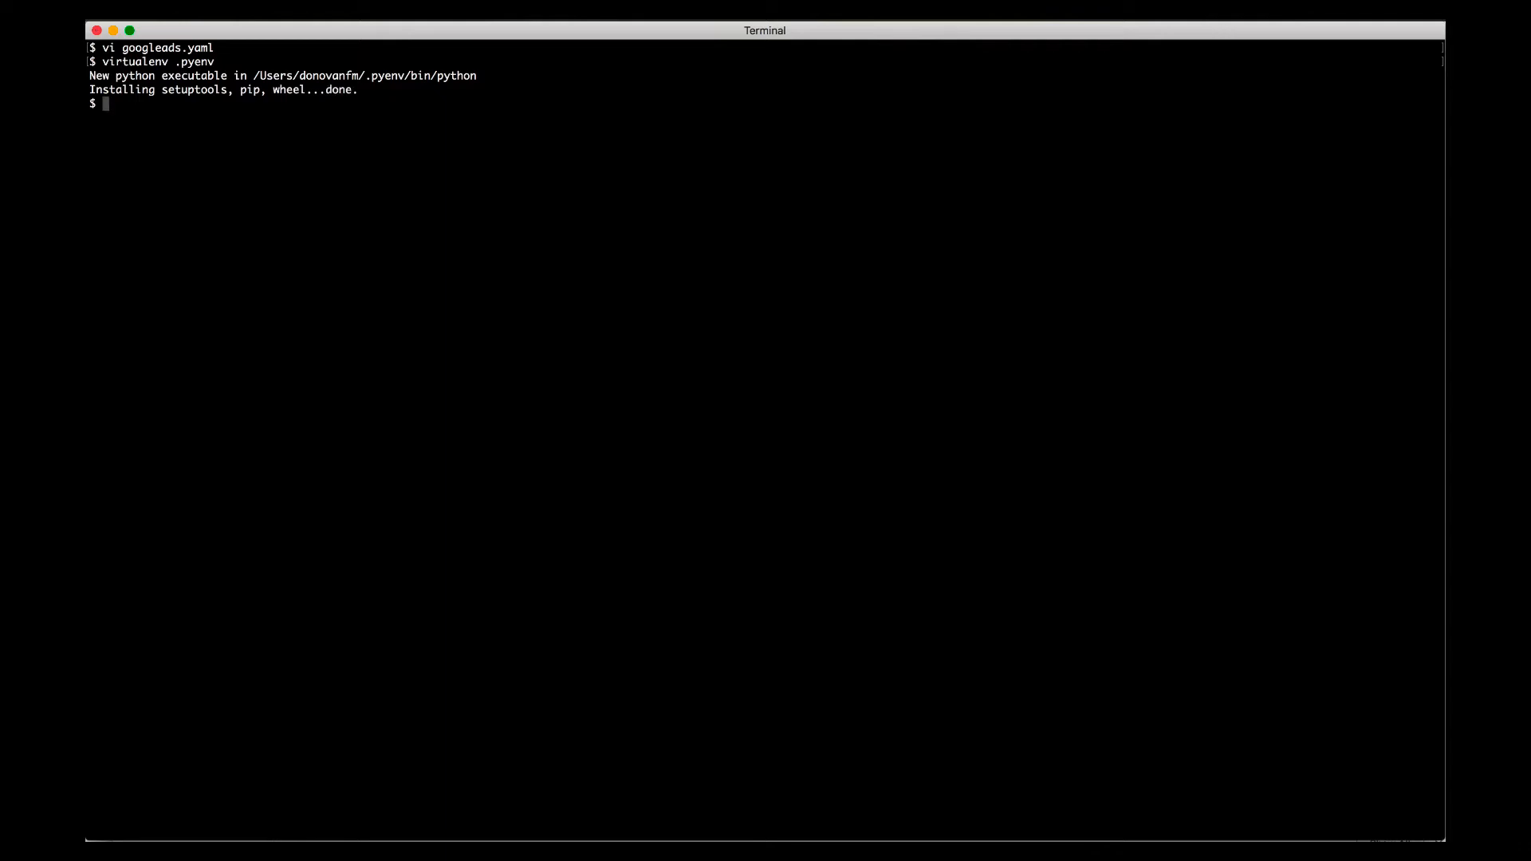
{"action": "type", "text": "source .pyenv/"}
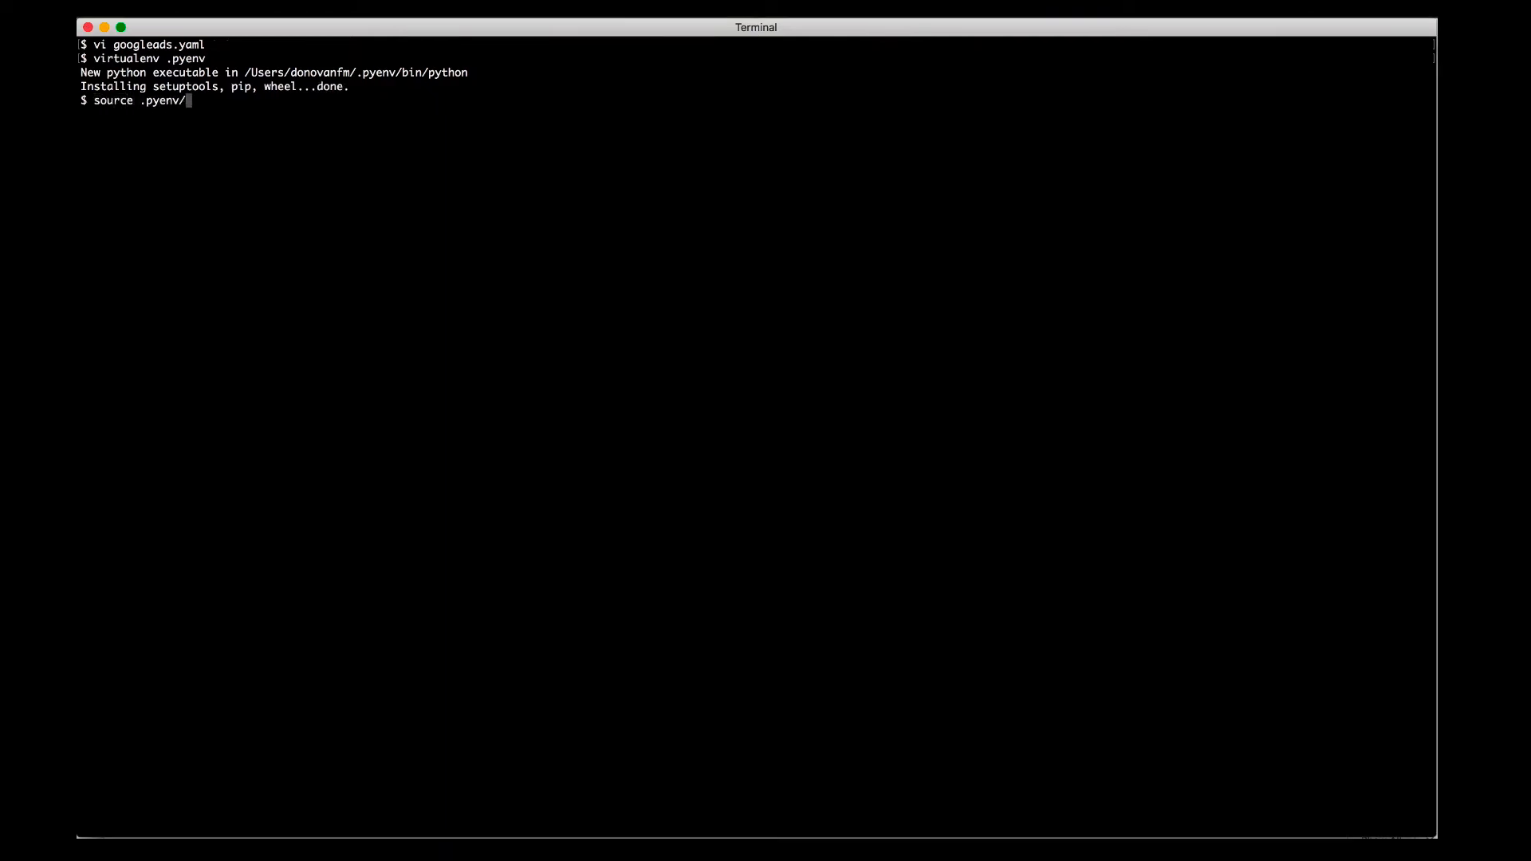
{"action": "key", "text": "Return"}
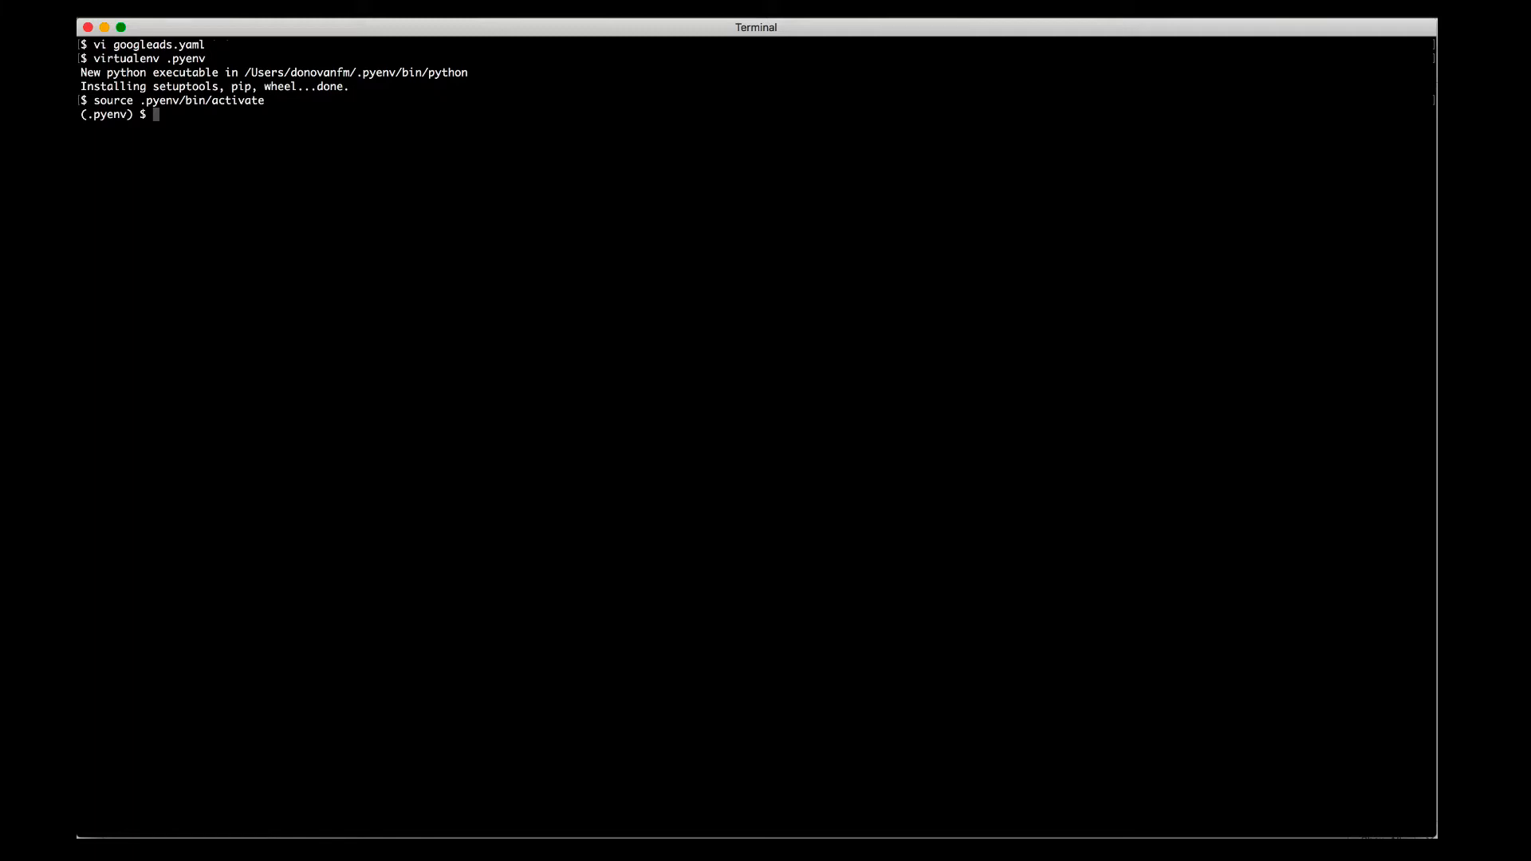
Install the googleads library with pip and start opening the ad_manager script in vi
{"action": "type", "text": "pip install googleads"}
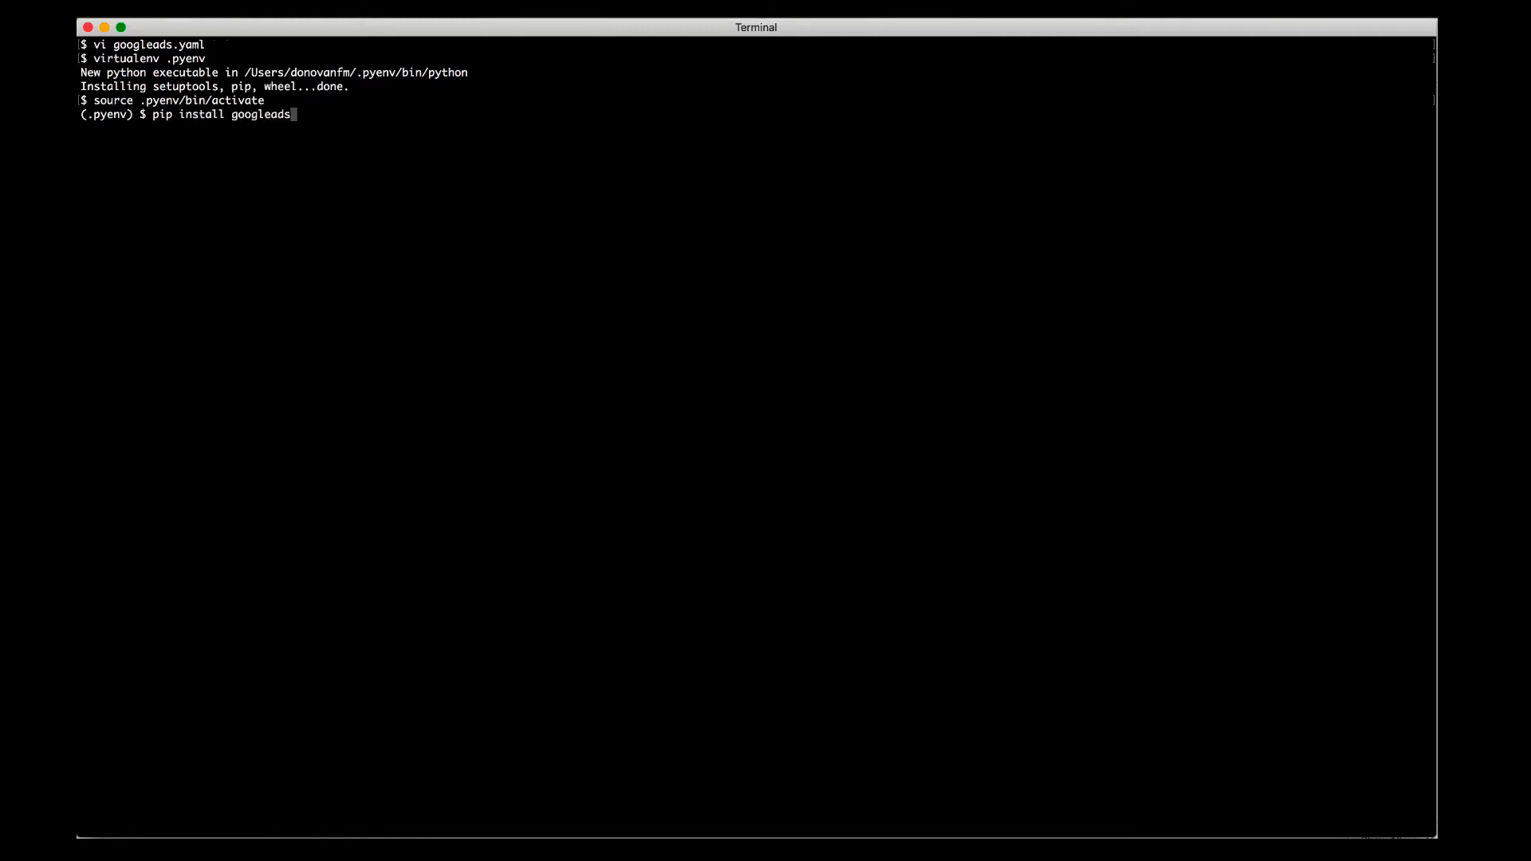
{"action": "key", "text": "Return"}
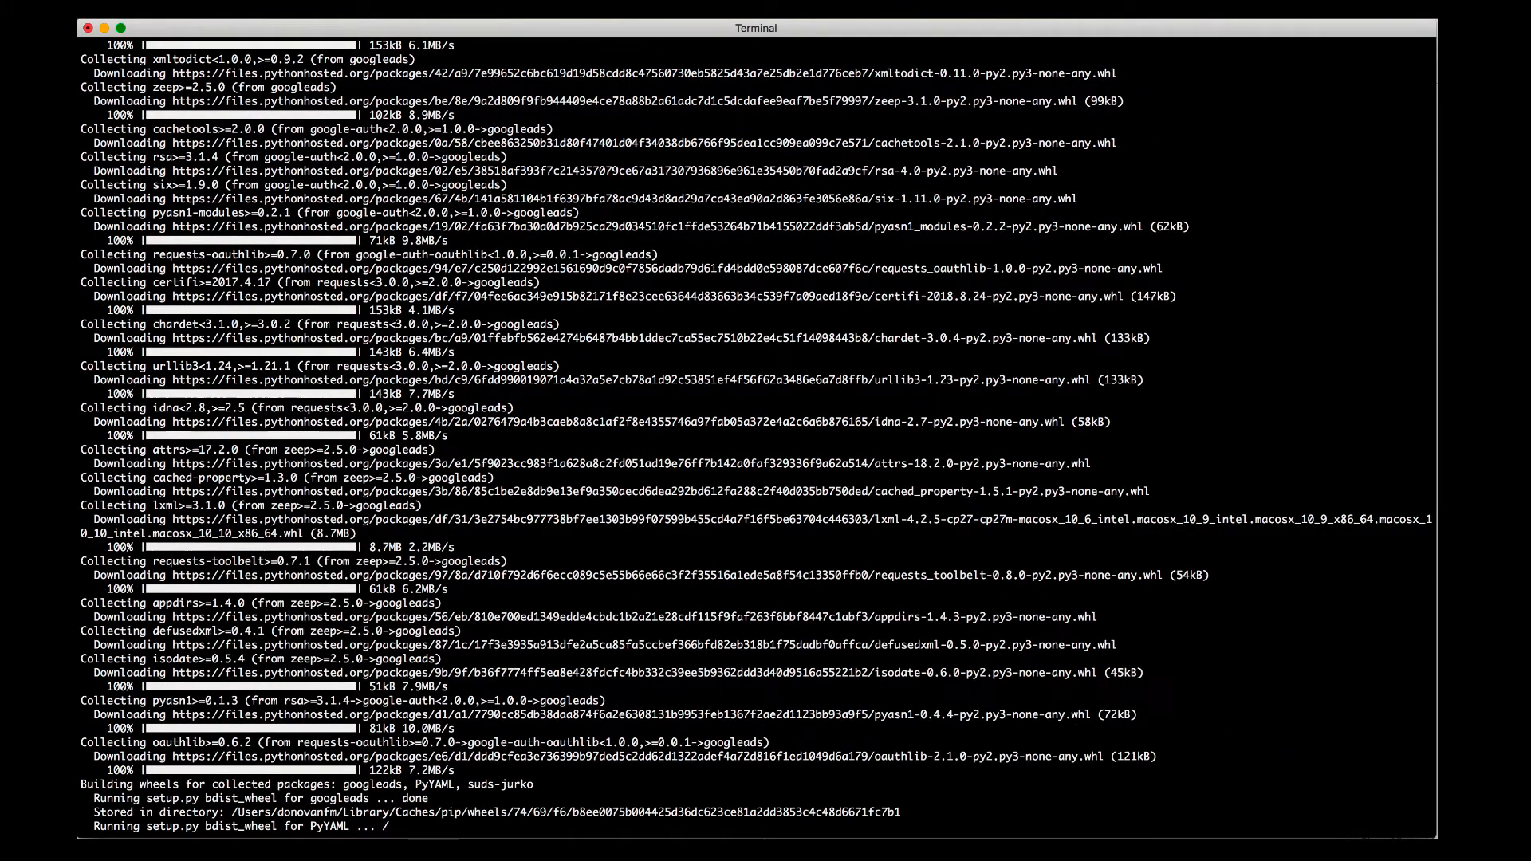
{"action": "scroll", "scroll_direction": "down", "scroll_amount": 3}
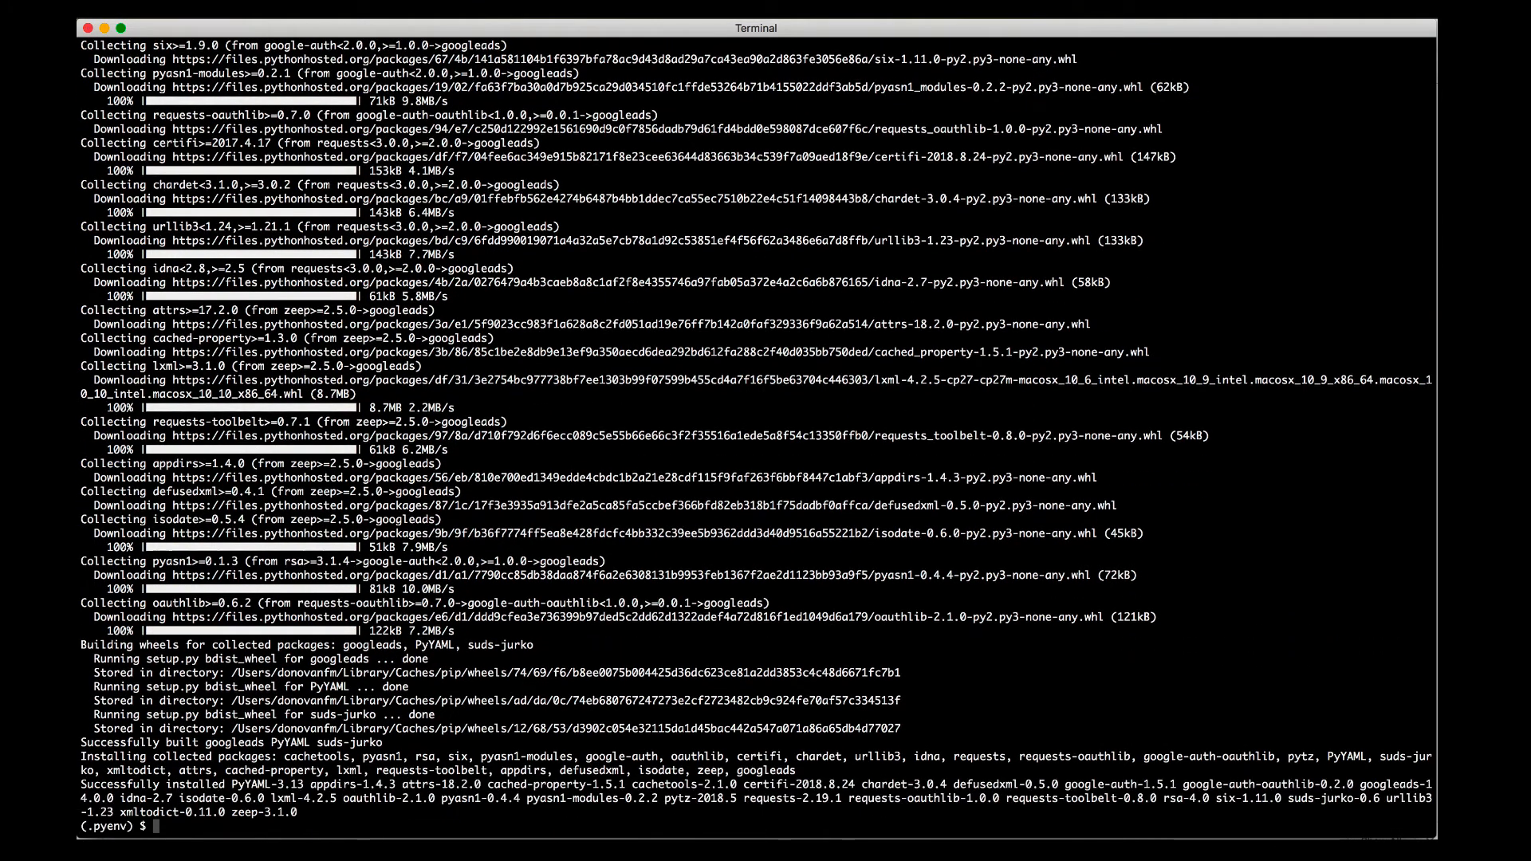
{"action": "type", "text": "vi ad_ma"}
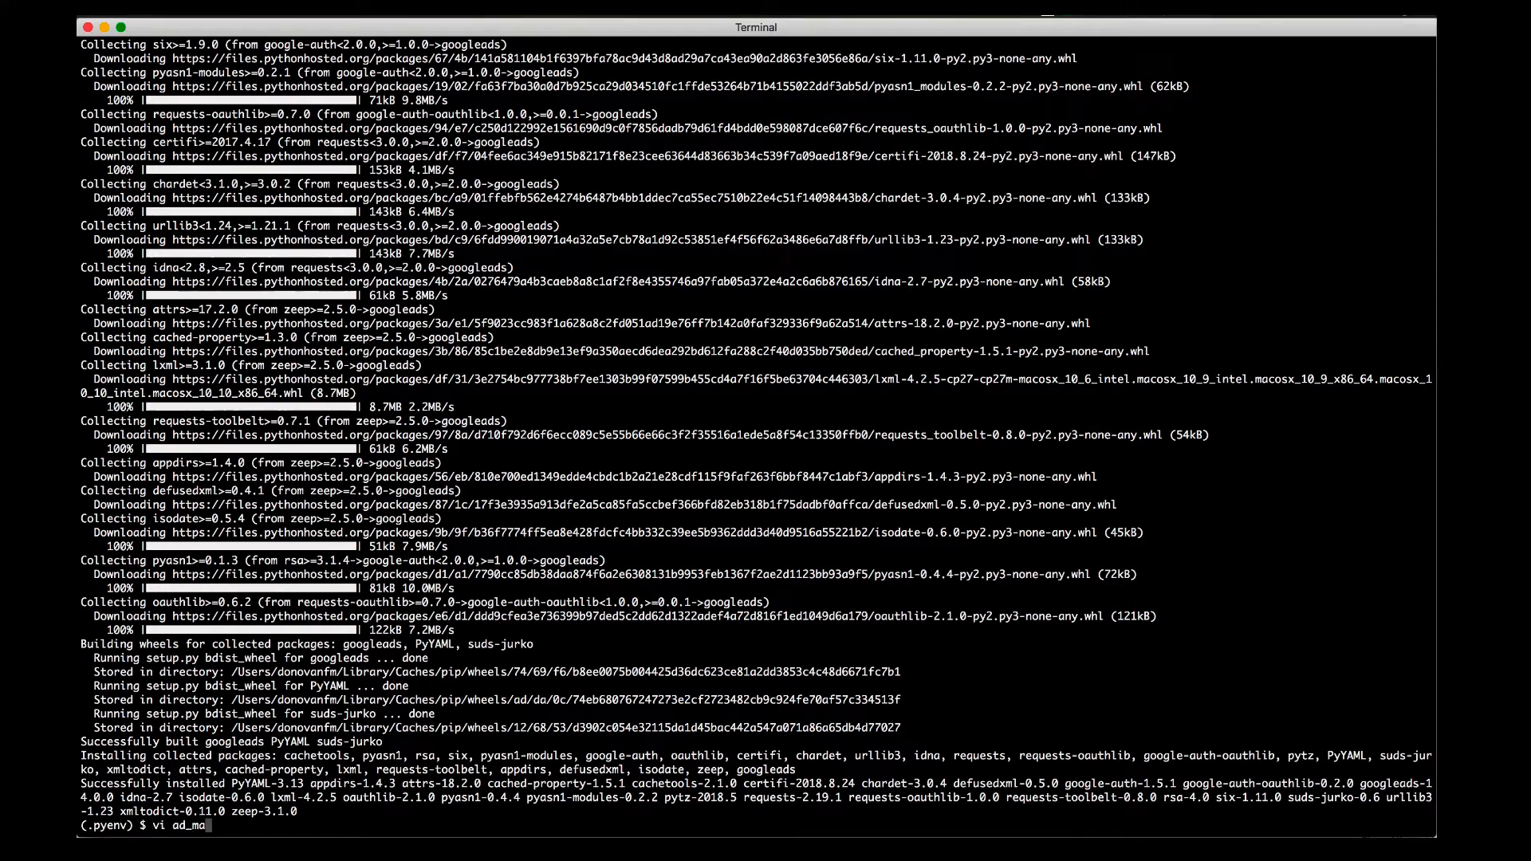
Import ad_manager from googleads and load ad_manager_client with AdManagerClient.LoadFromStorage()
{"action": "key", "text": "Return"}
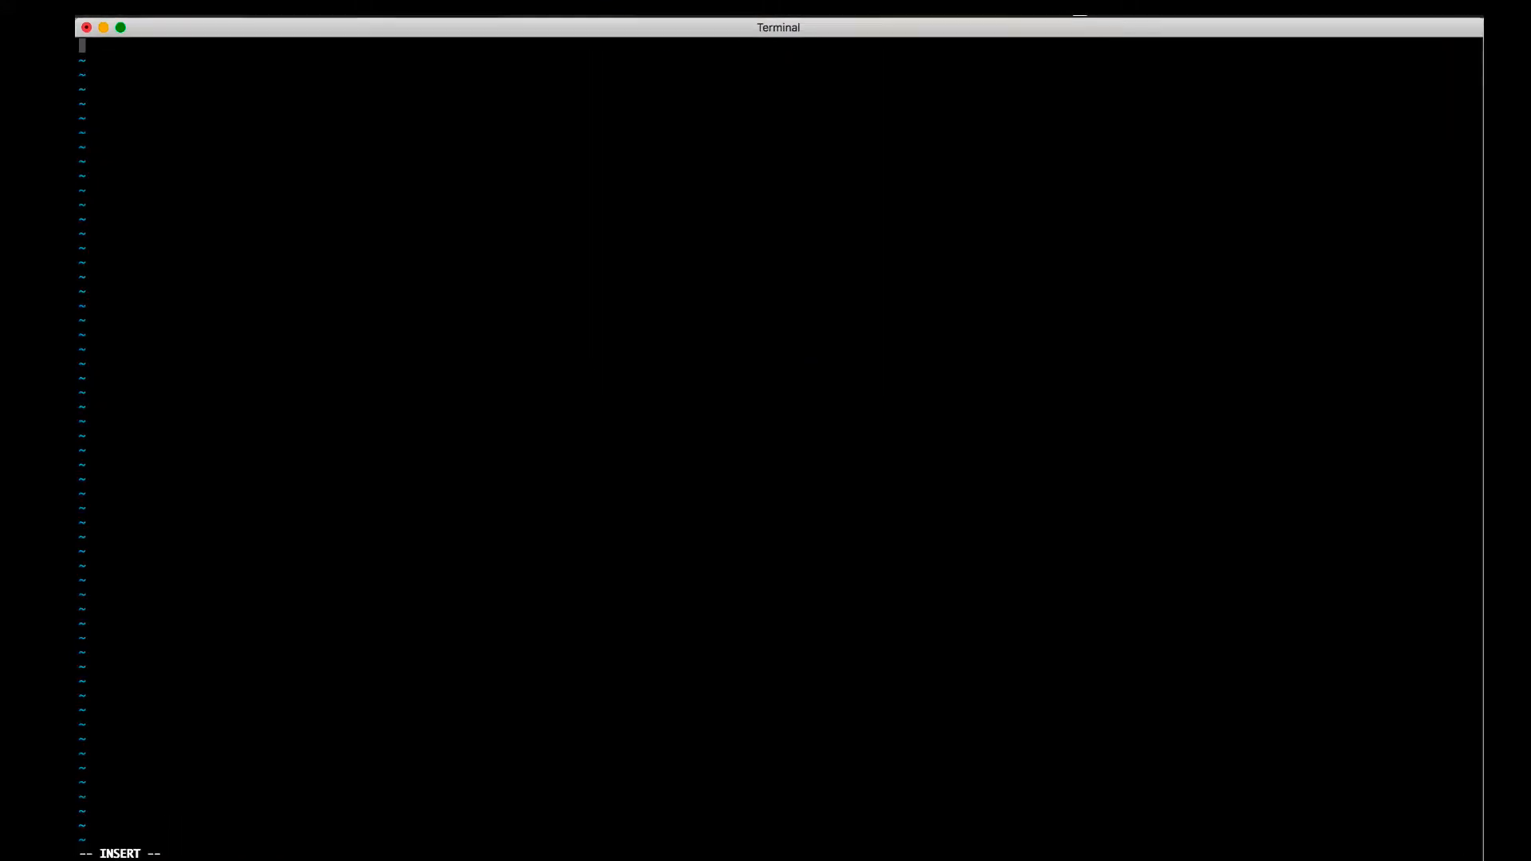
{"action": "type", "text": "from googleads import"}
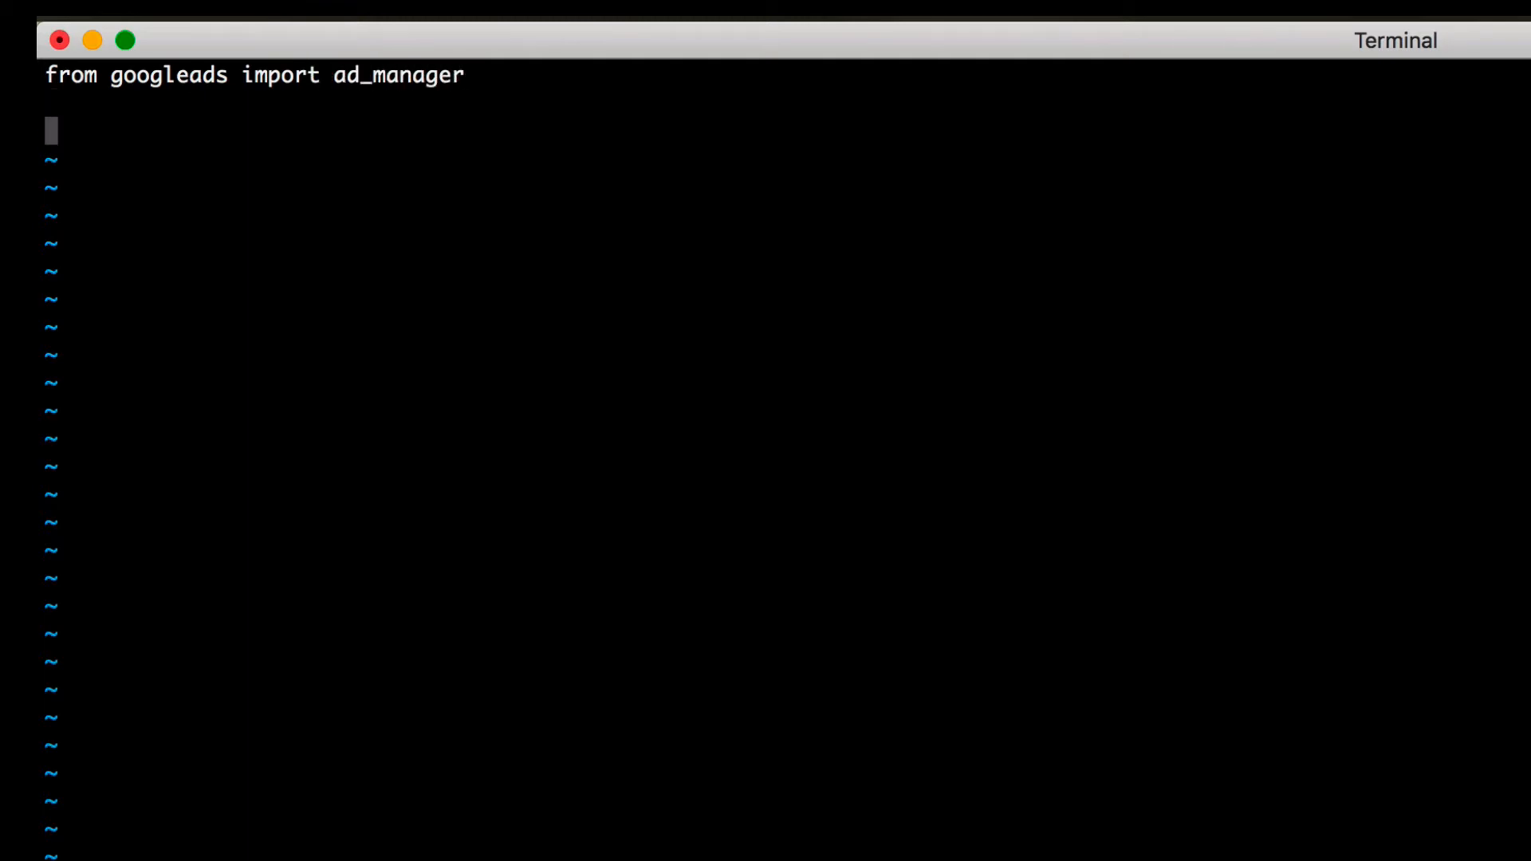
{"action": "type", "text": "ad_manager_client ="}
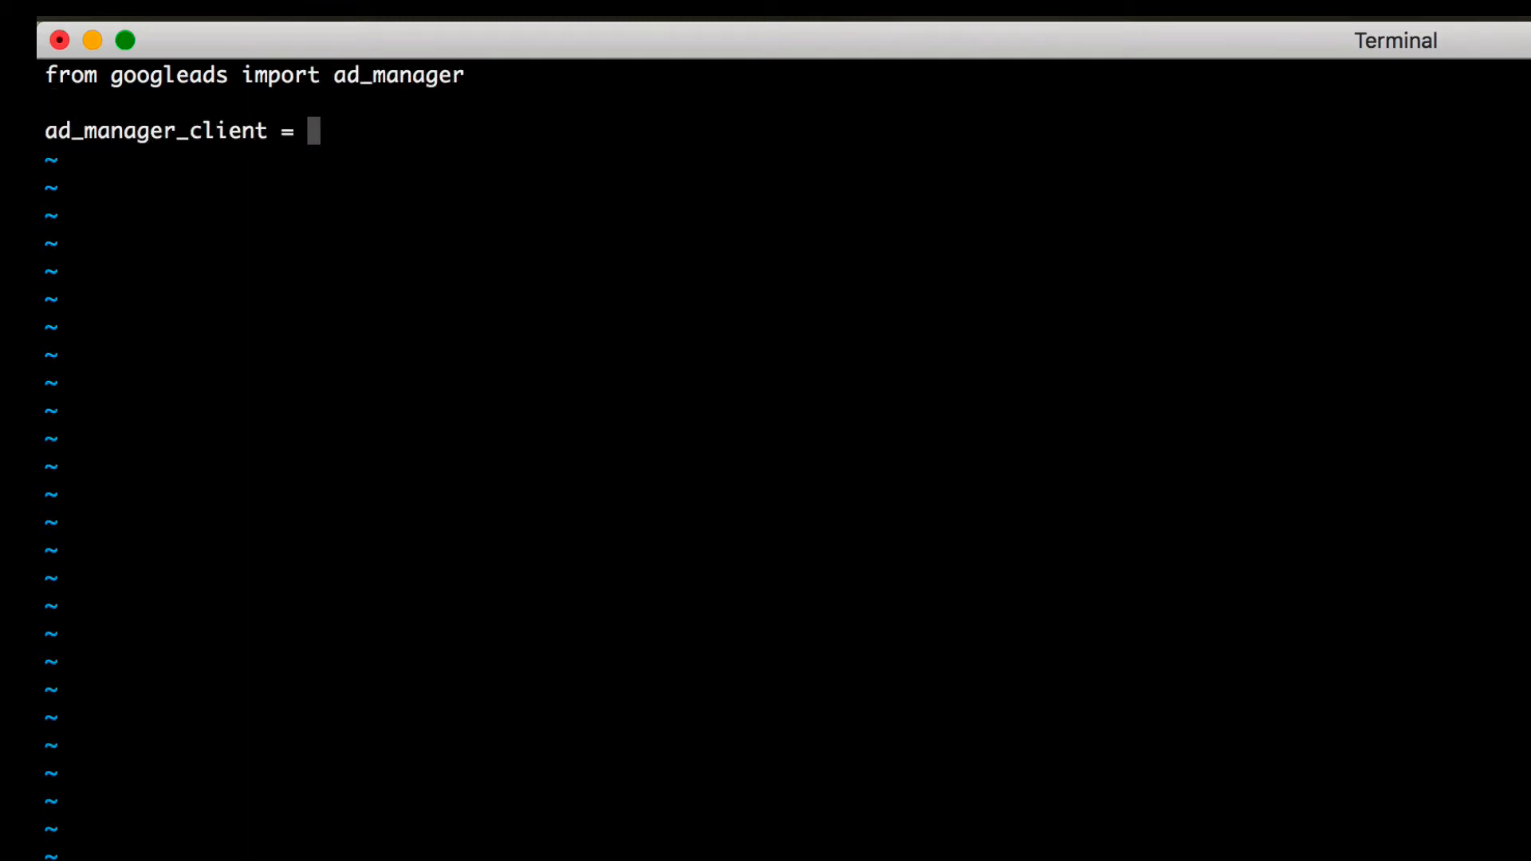
{"action": "type", "text": "ad_manager.AdManagerC"}
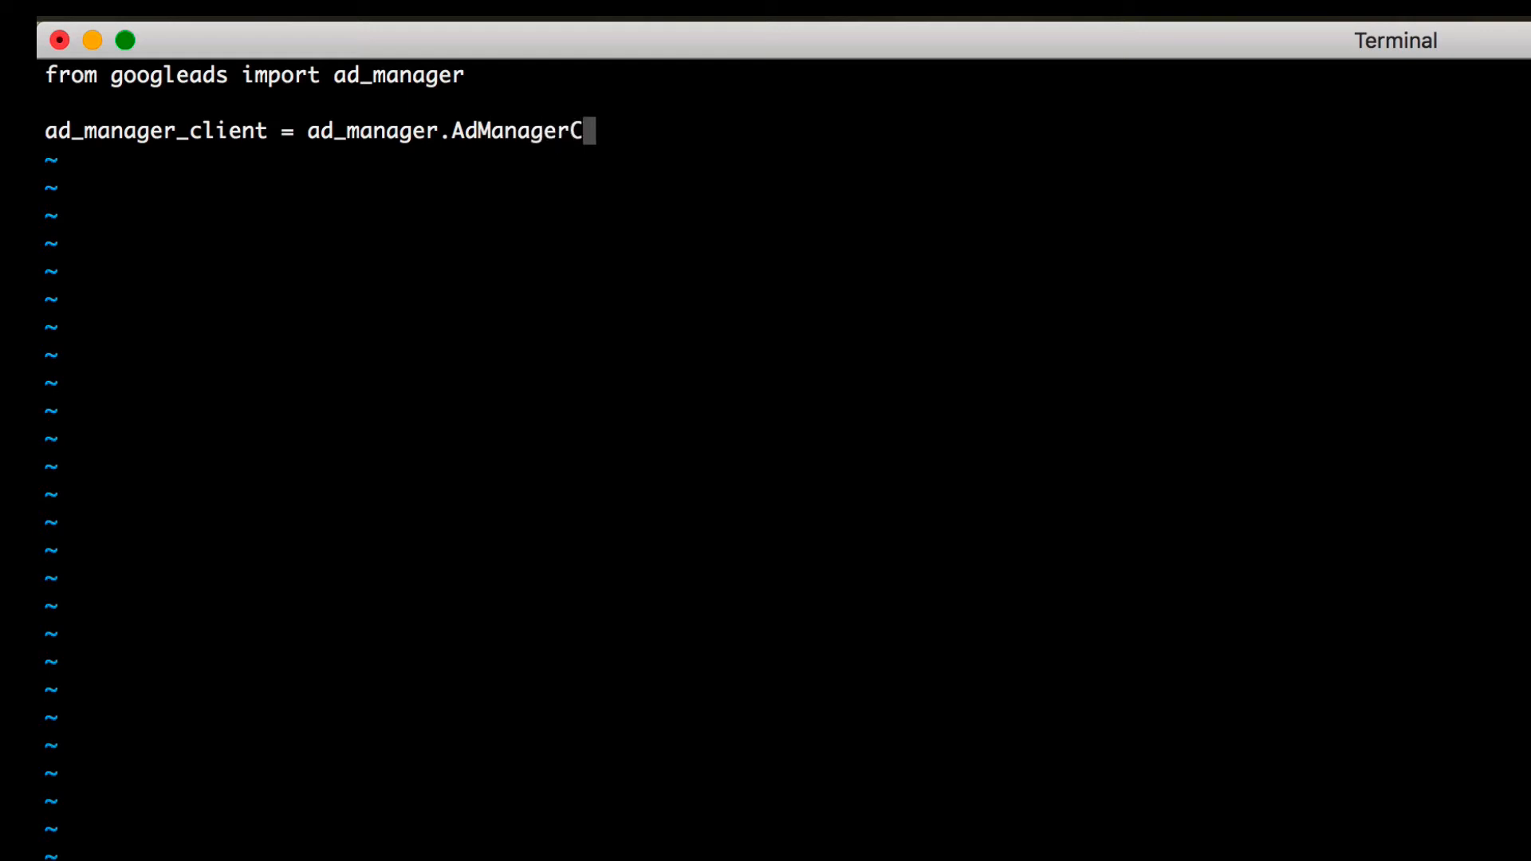
{"action": "type", "text": "lient.LoadFromStora"}
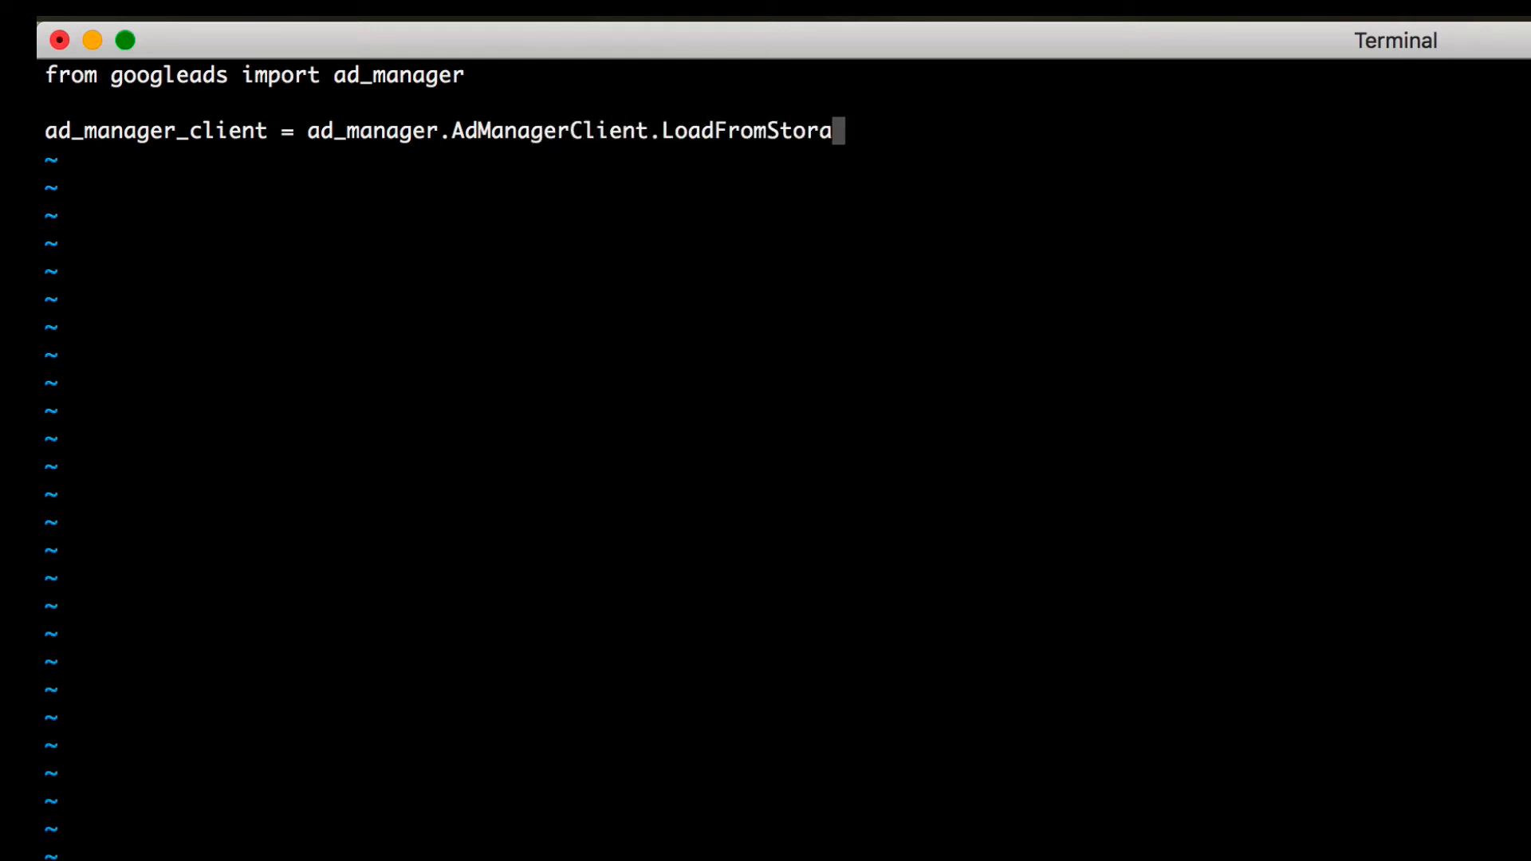
{"action": "type", "text": "ge()"}
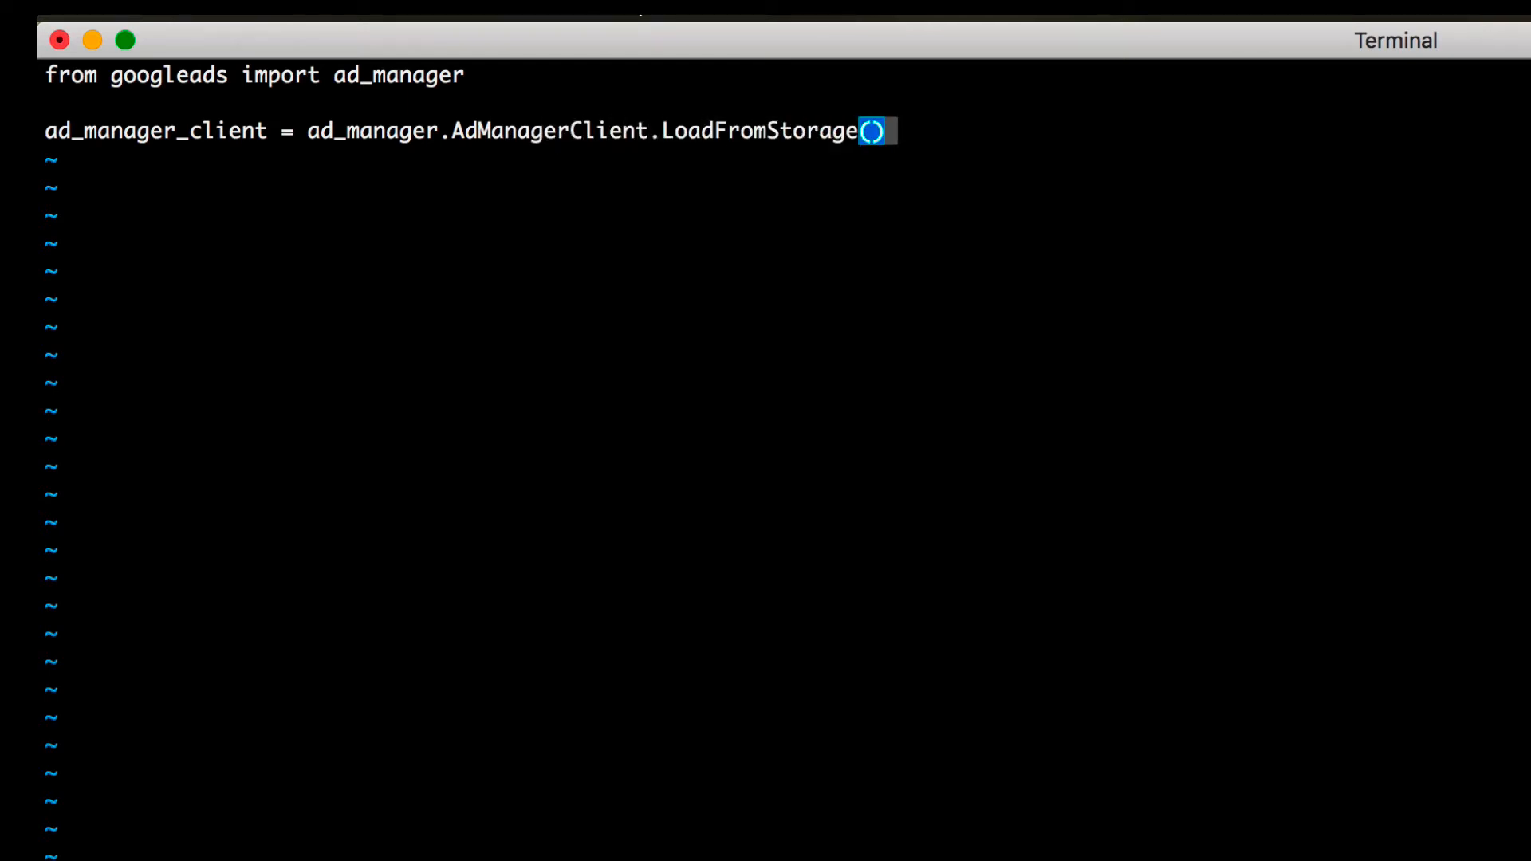
Get network_service via GetService('NetworkService'), dropping the version='v201808' argument
{"action": "type", "text": "network"}
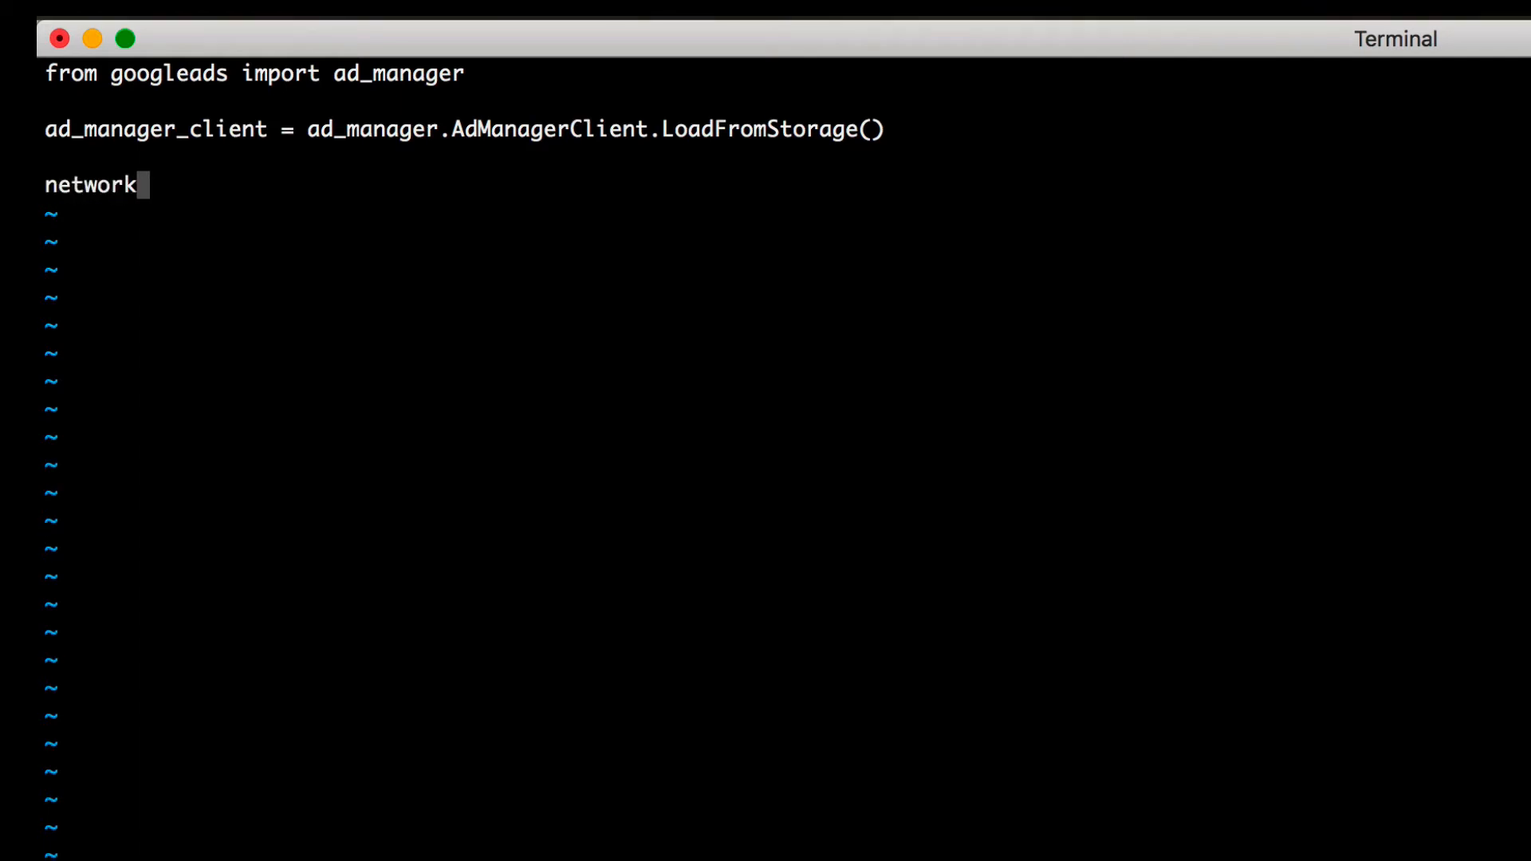
{"action": "type", "text": "_service = ad_m"}
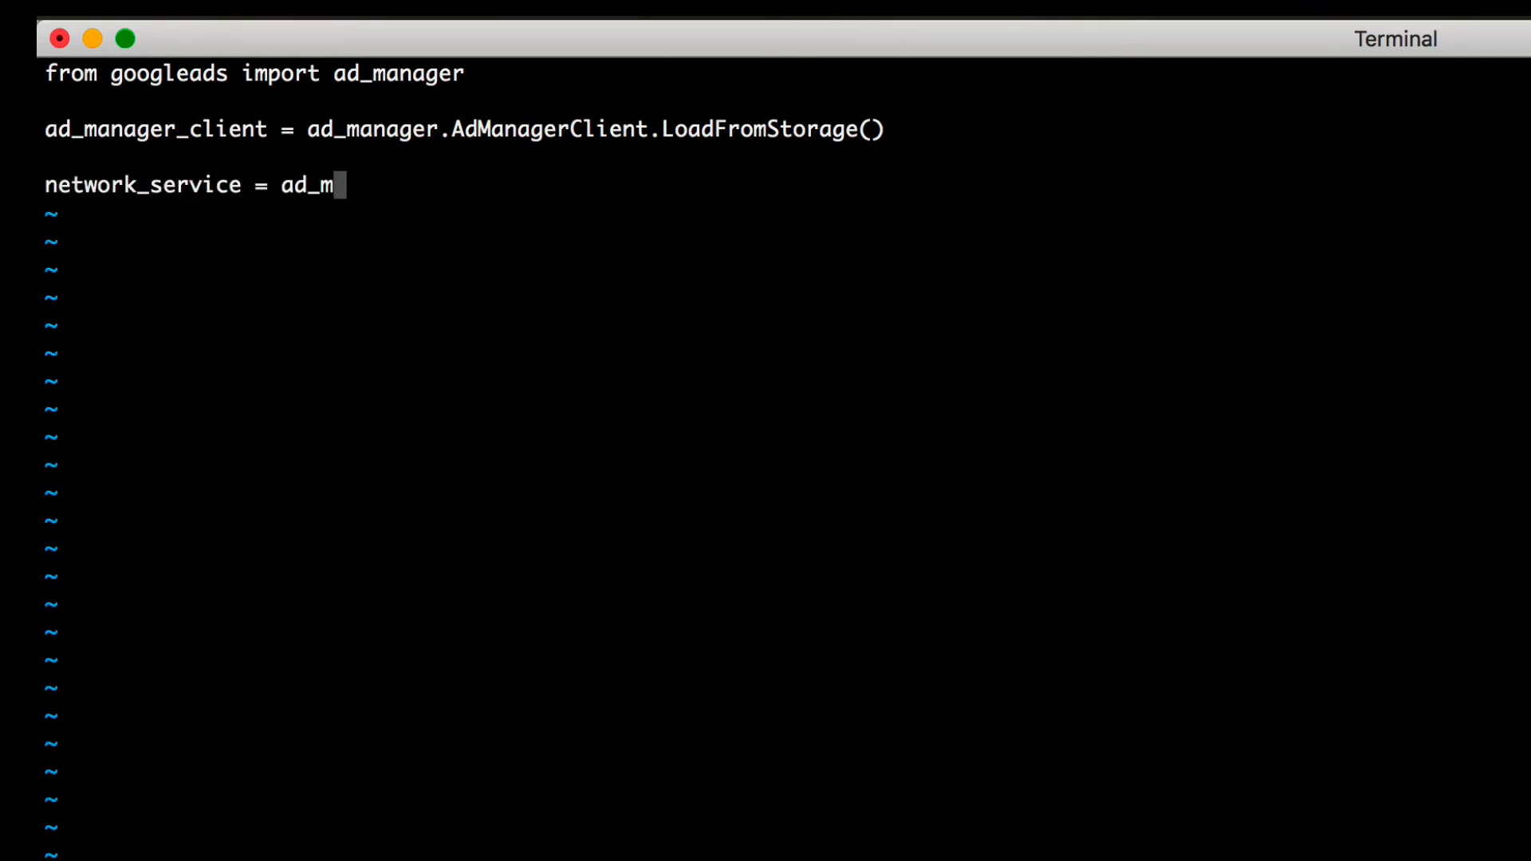
{"action": "type", "text": "anager_client.G"}
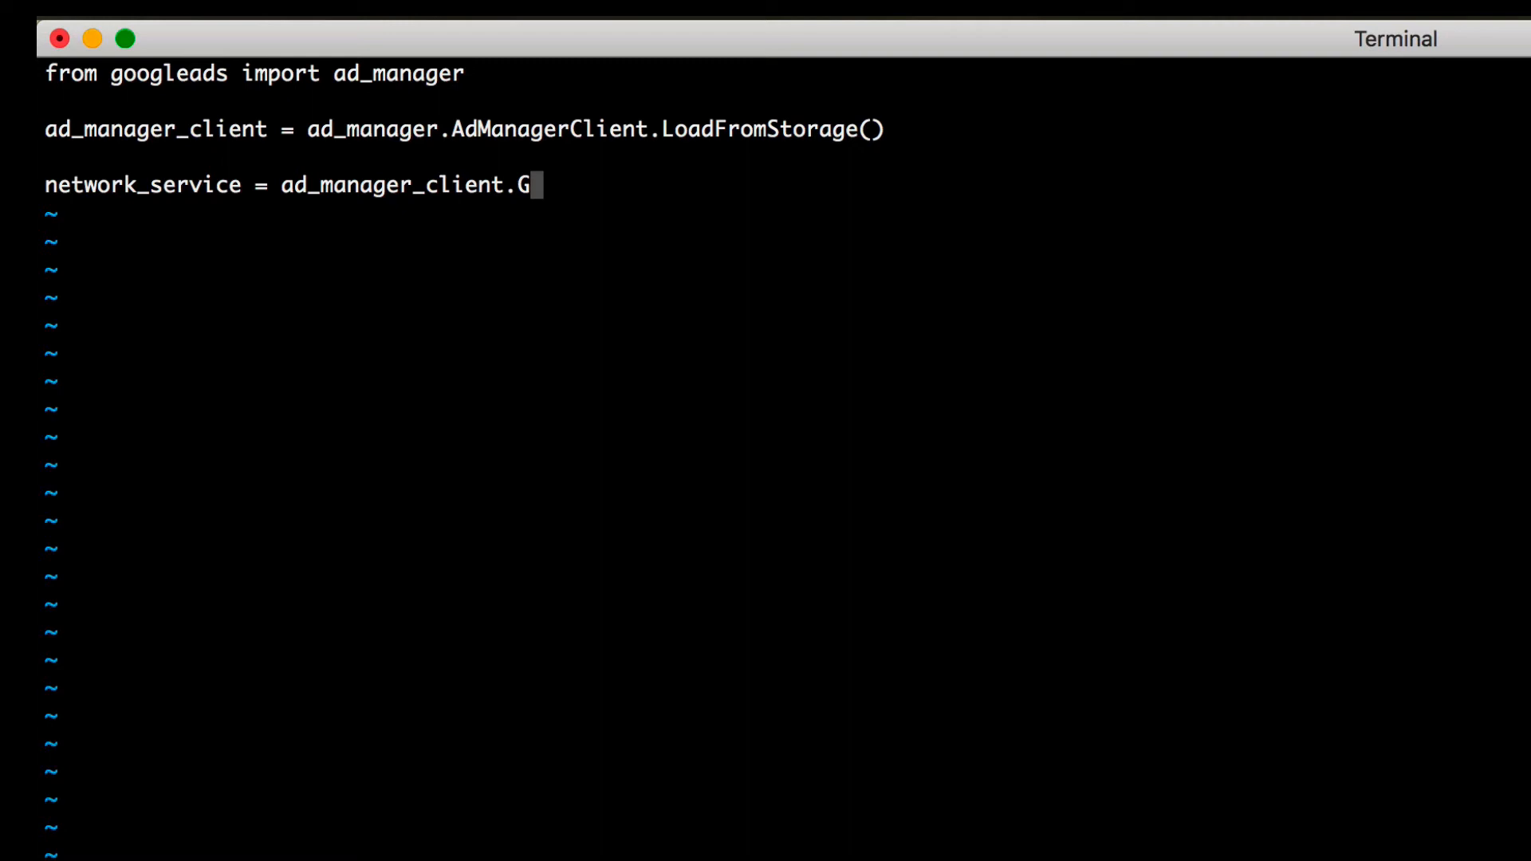
{"action": "type", "text": "etService('N"}
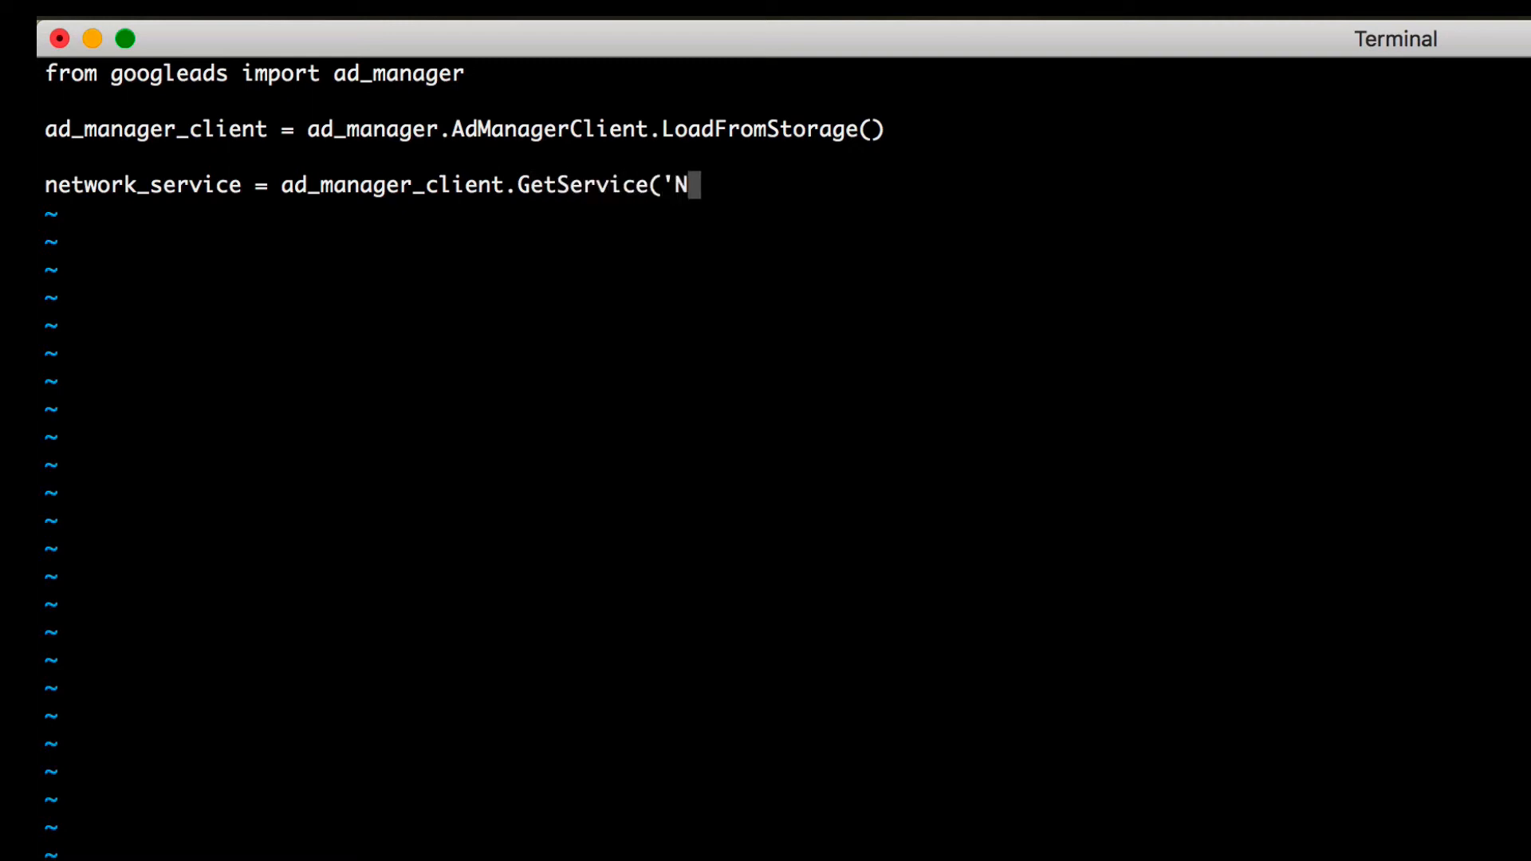
{"action": "type", "text": "etworkService'"}
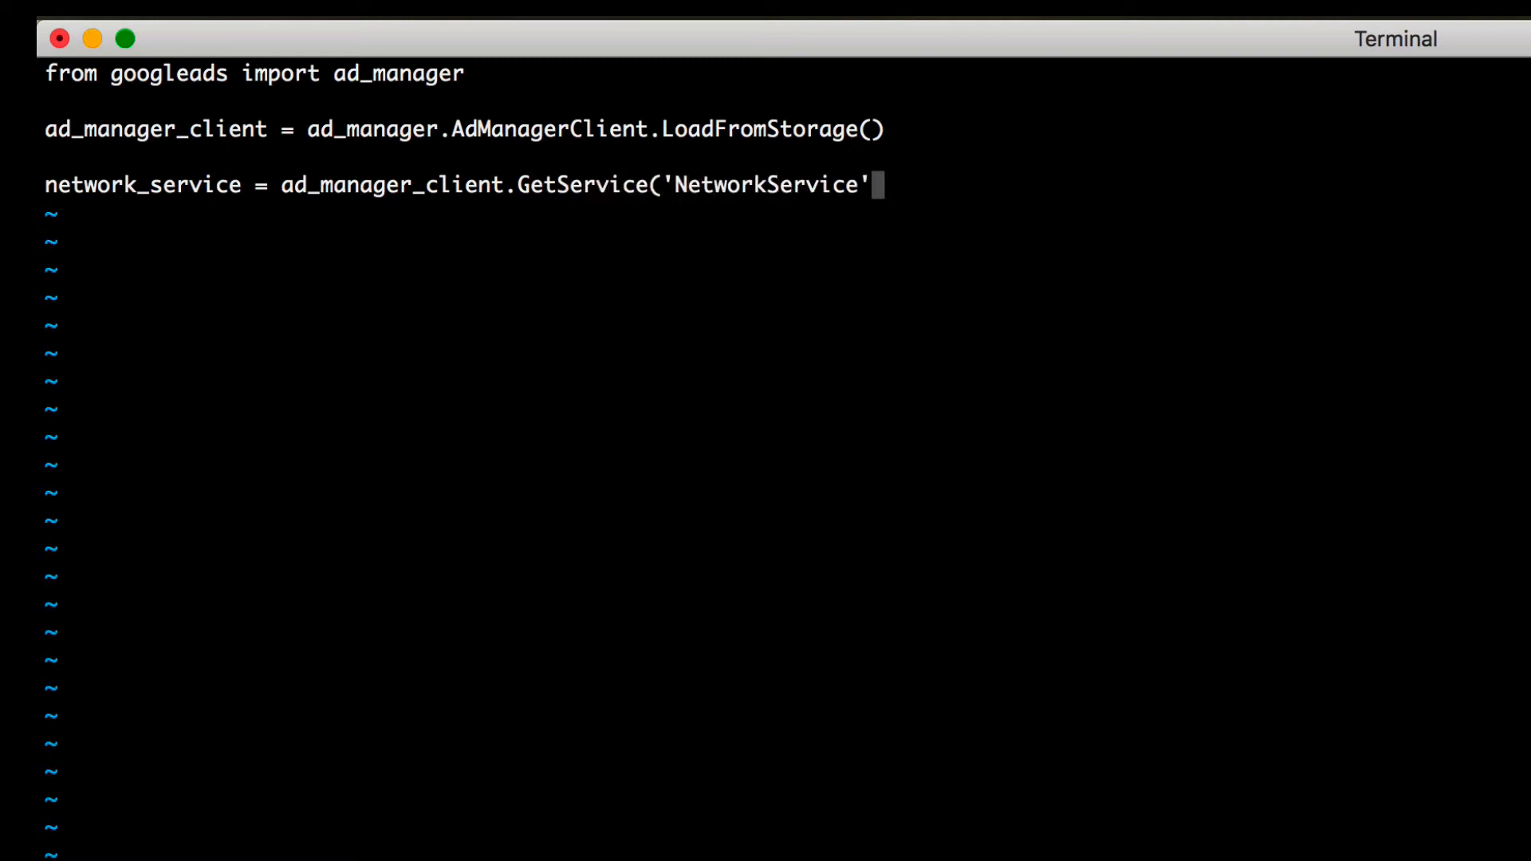
{"action": "type", "text": ", version"}
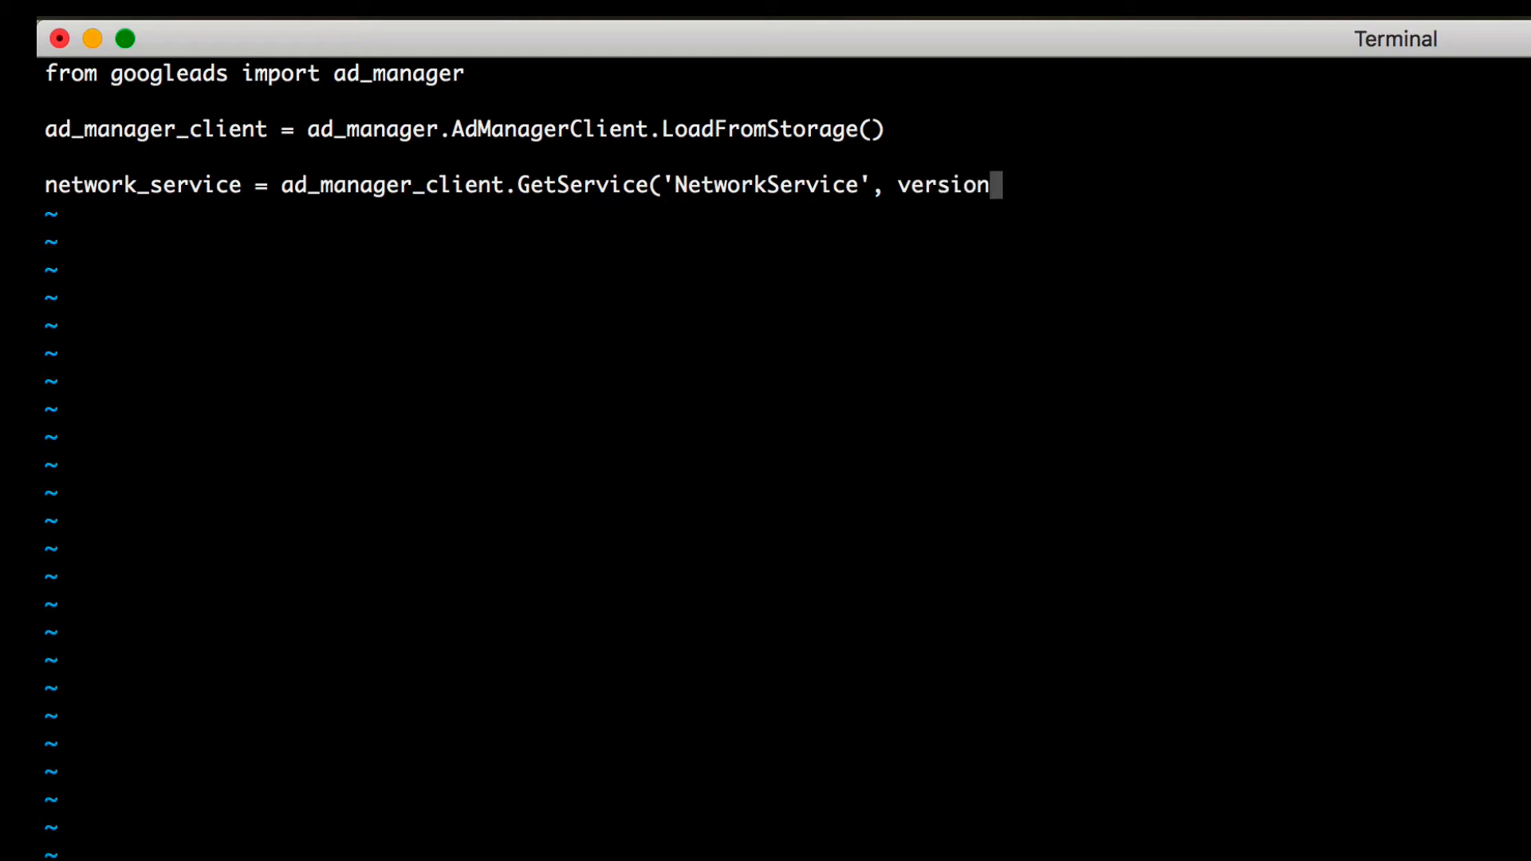
{"action": "type", "text": "='v201808')"}
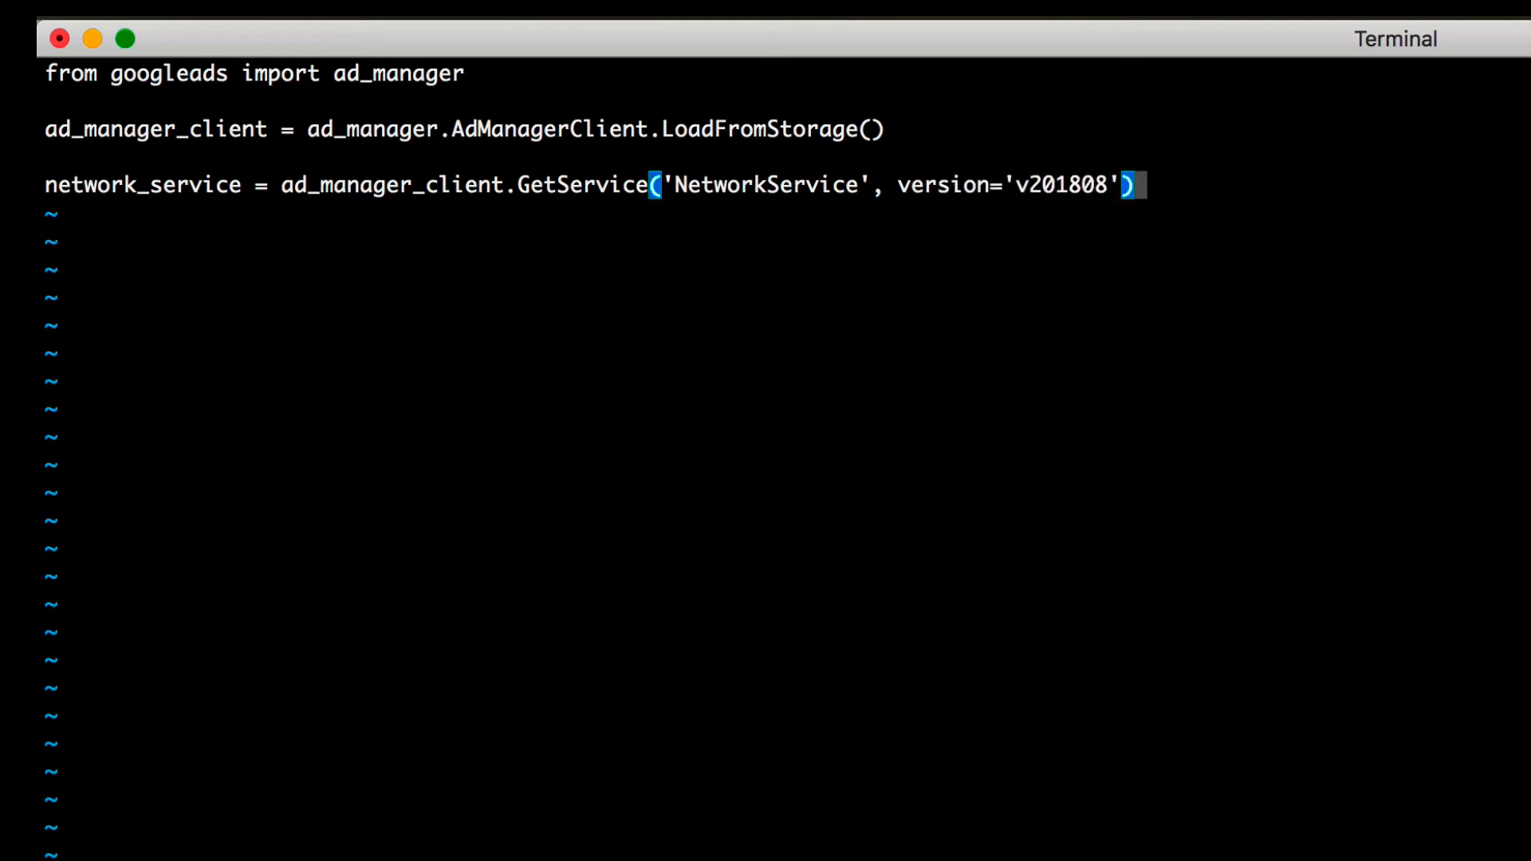
{"action": "key", "text": "BackSpace"}
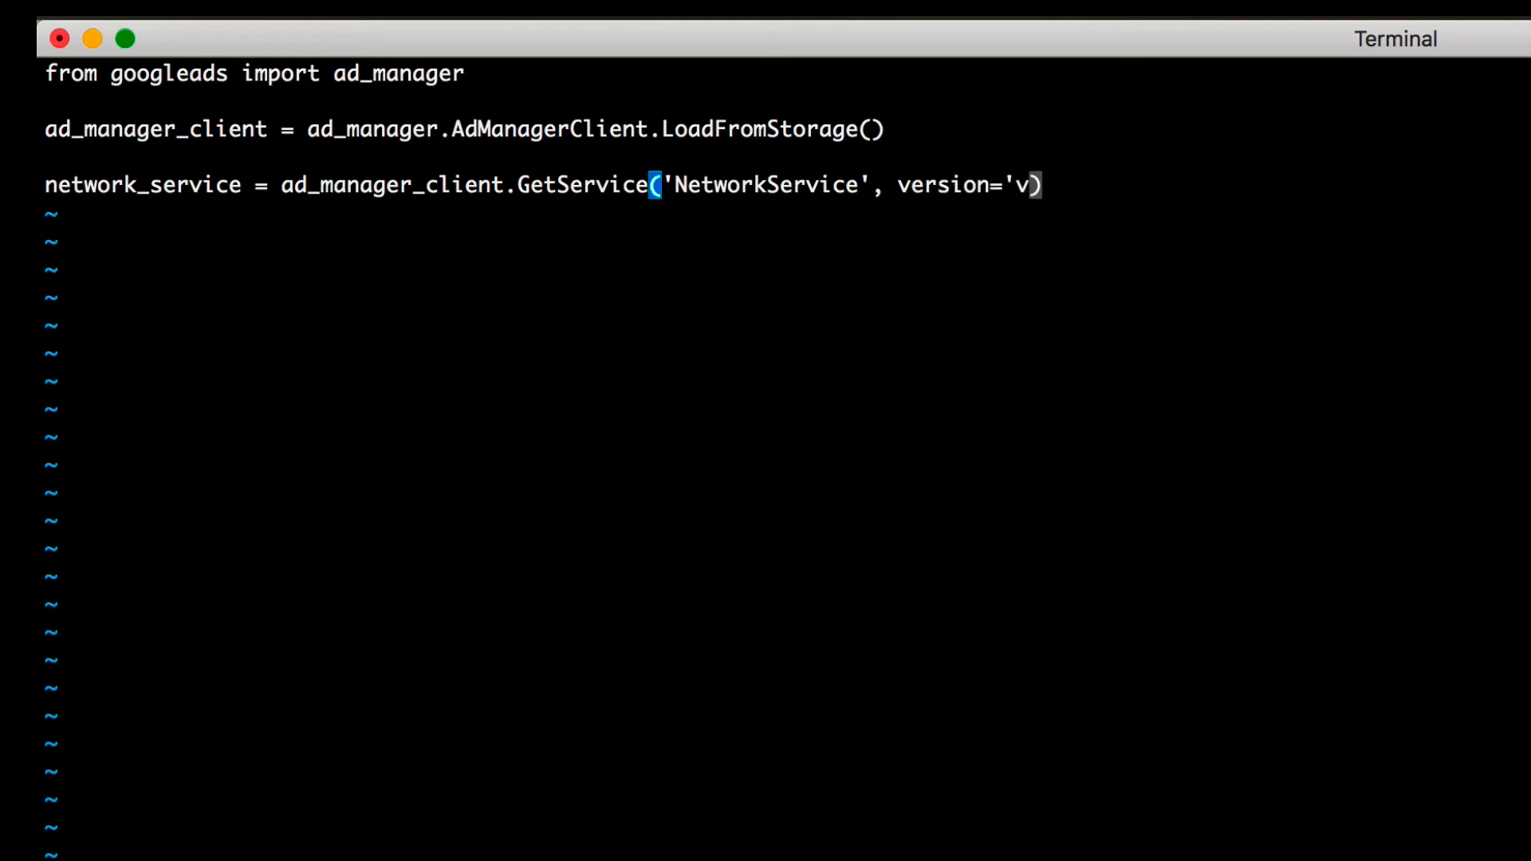
{"action": "key", "text": "BackSpace"}
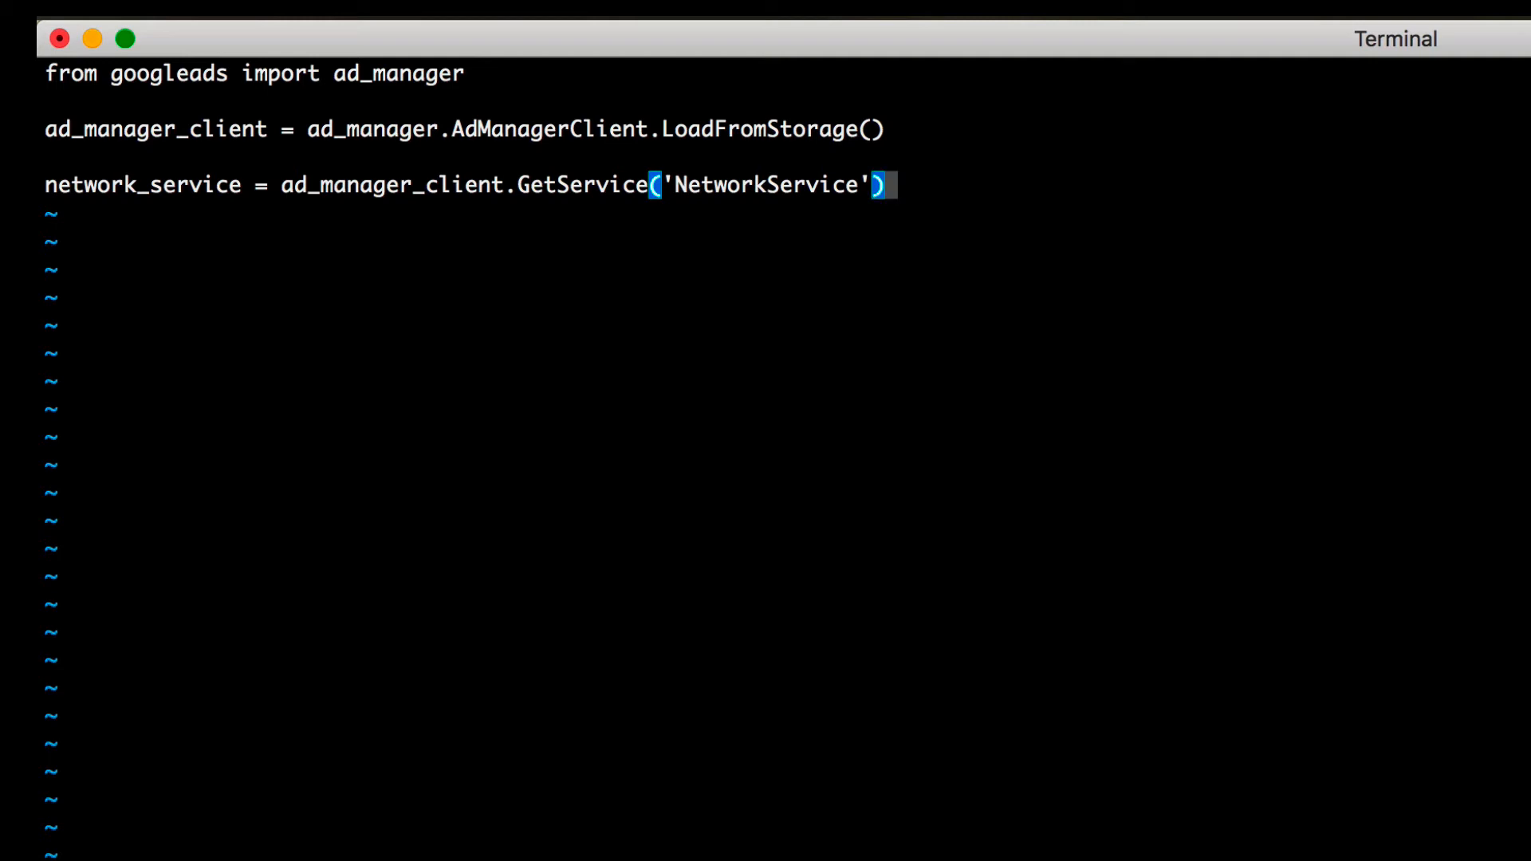
{"action": "type", "text": "curren"}
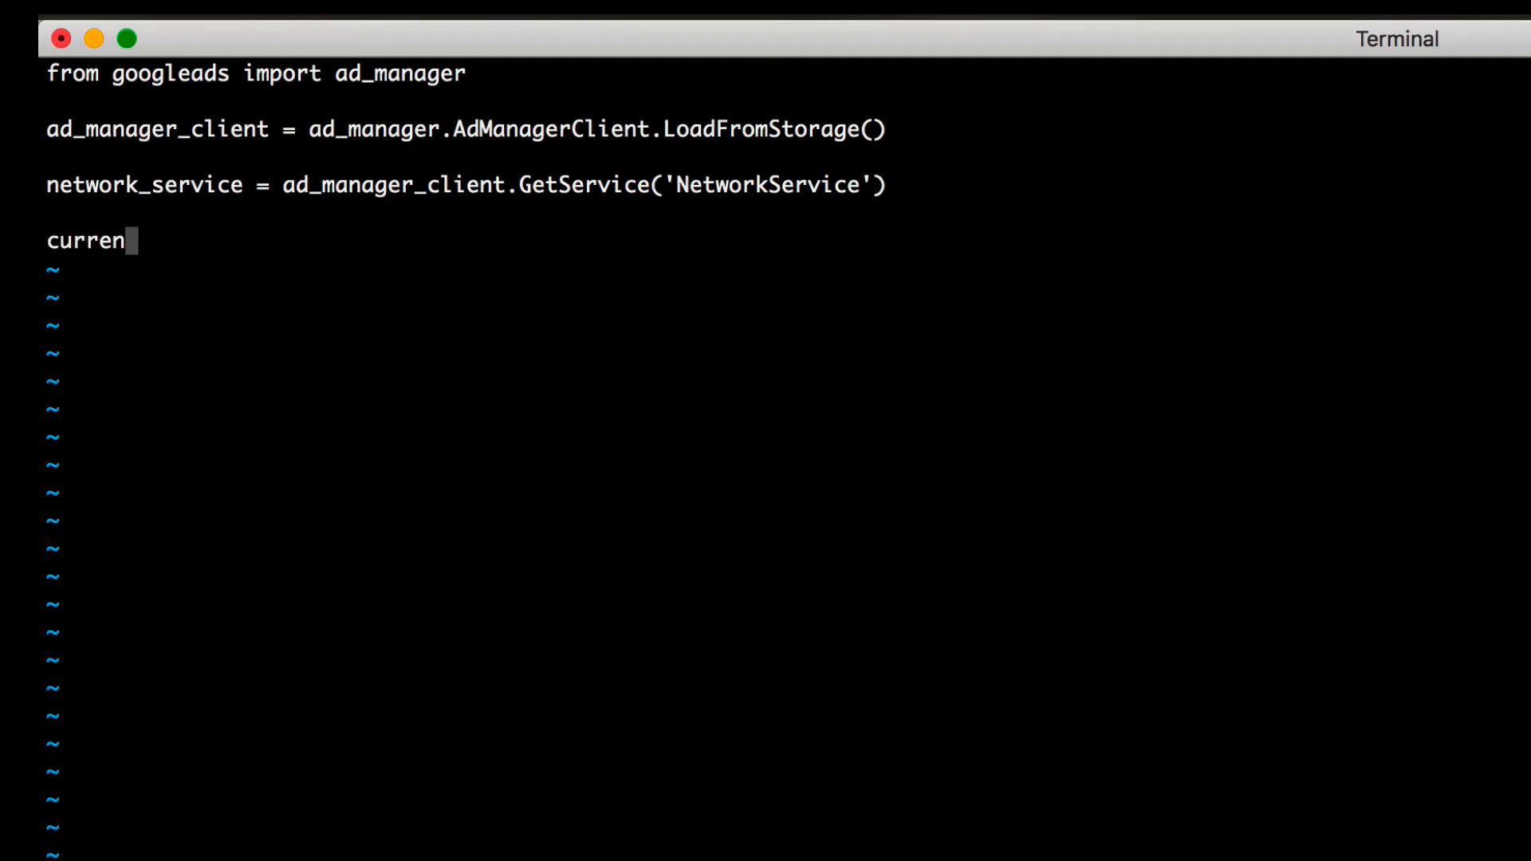
Assign current_network from network_service.getCurrentNetwork()
{"action": "type", "text": "t_network ="}
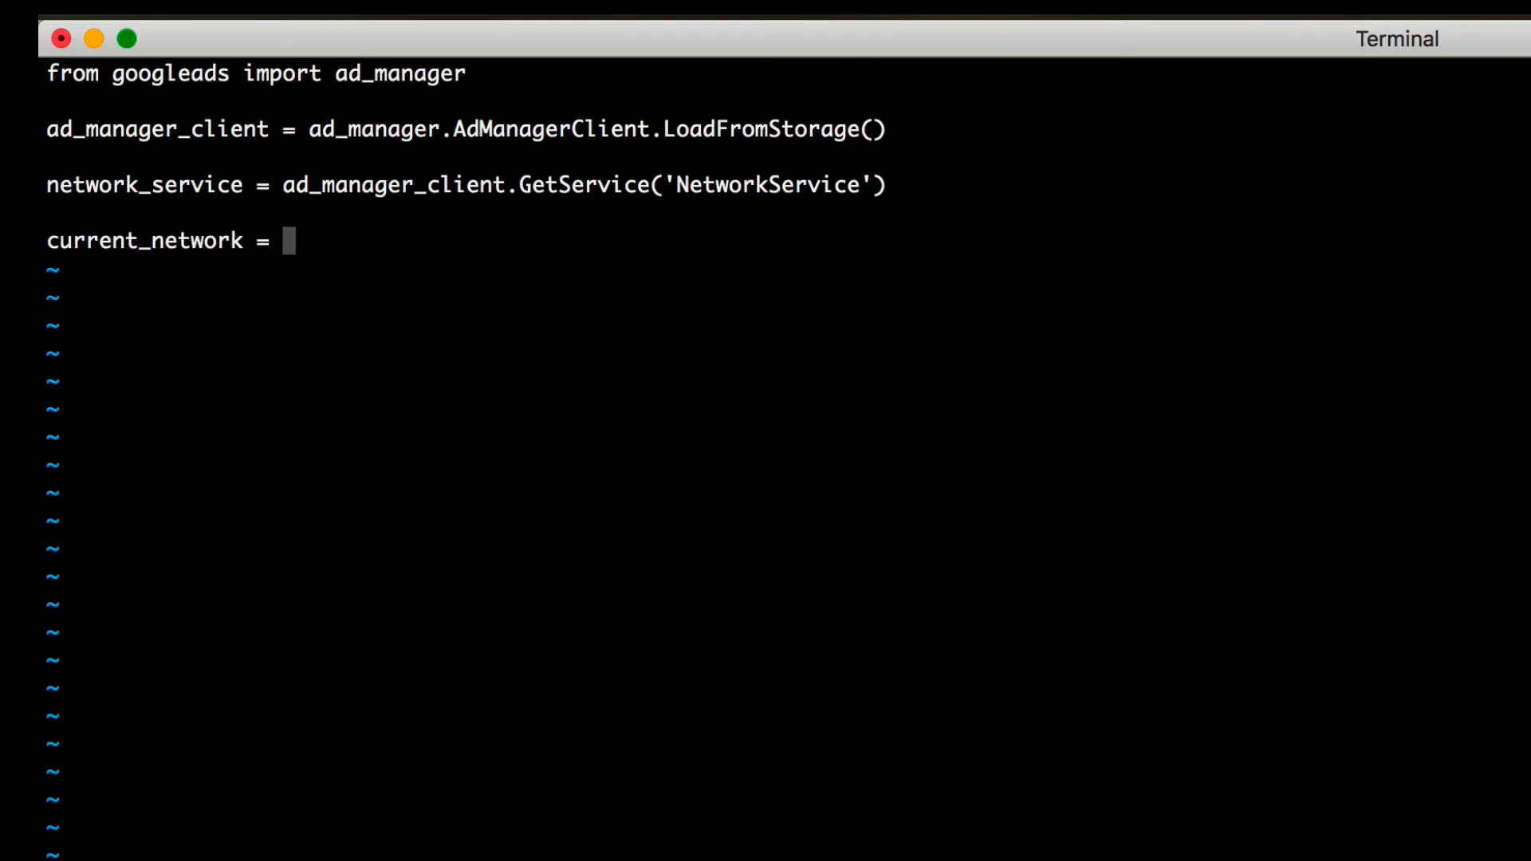
{"action": "type", "text": "network_servic"}
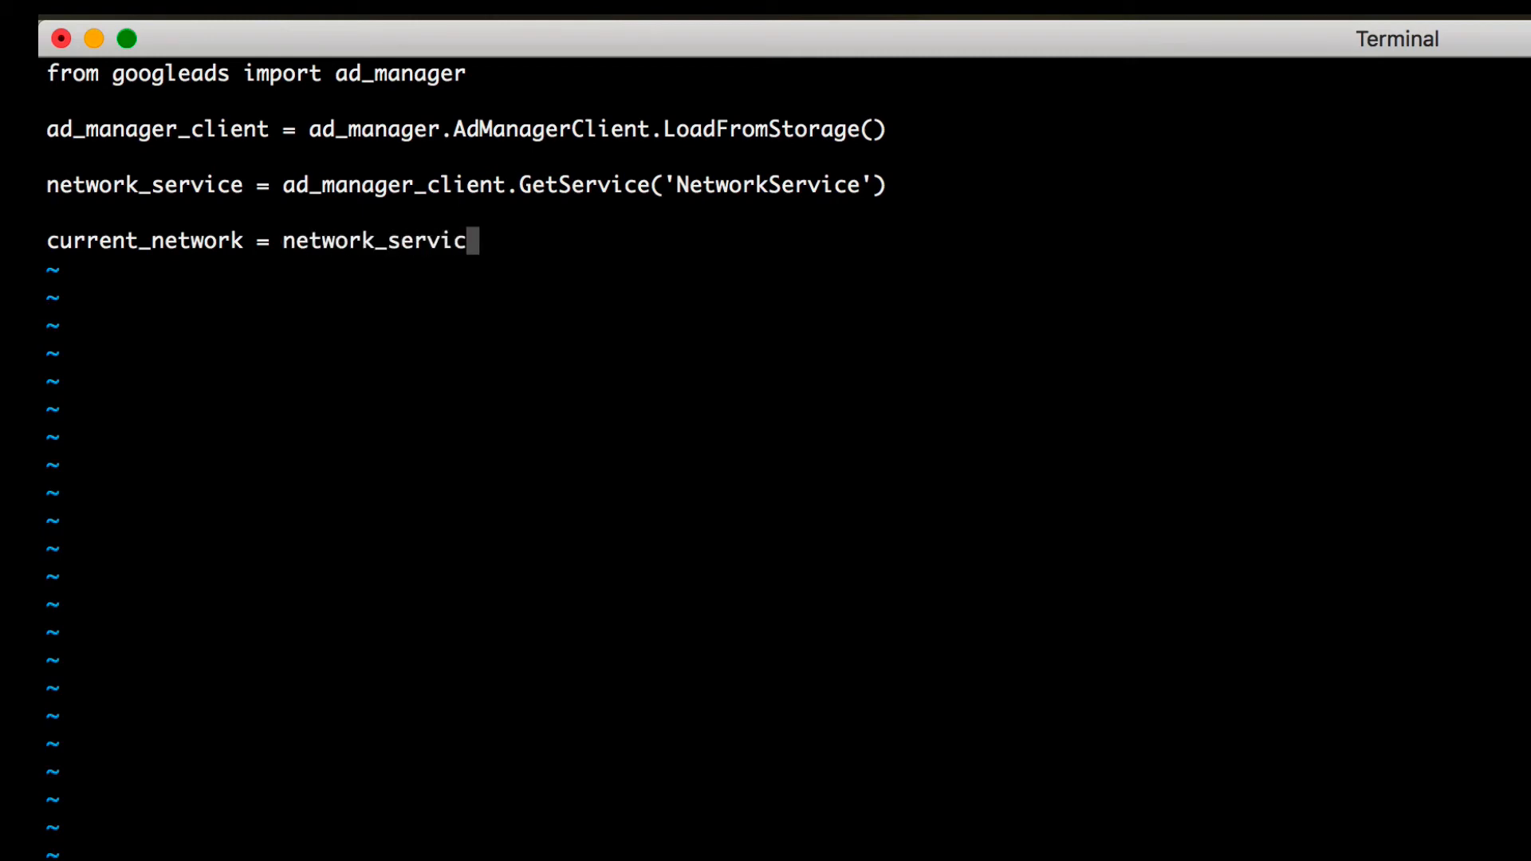
{"action": "type", "text": "e.get"}
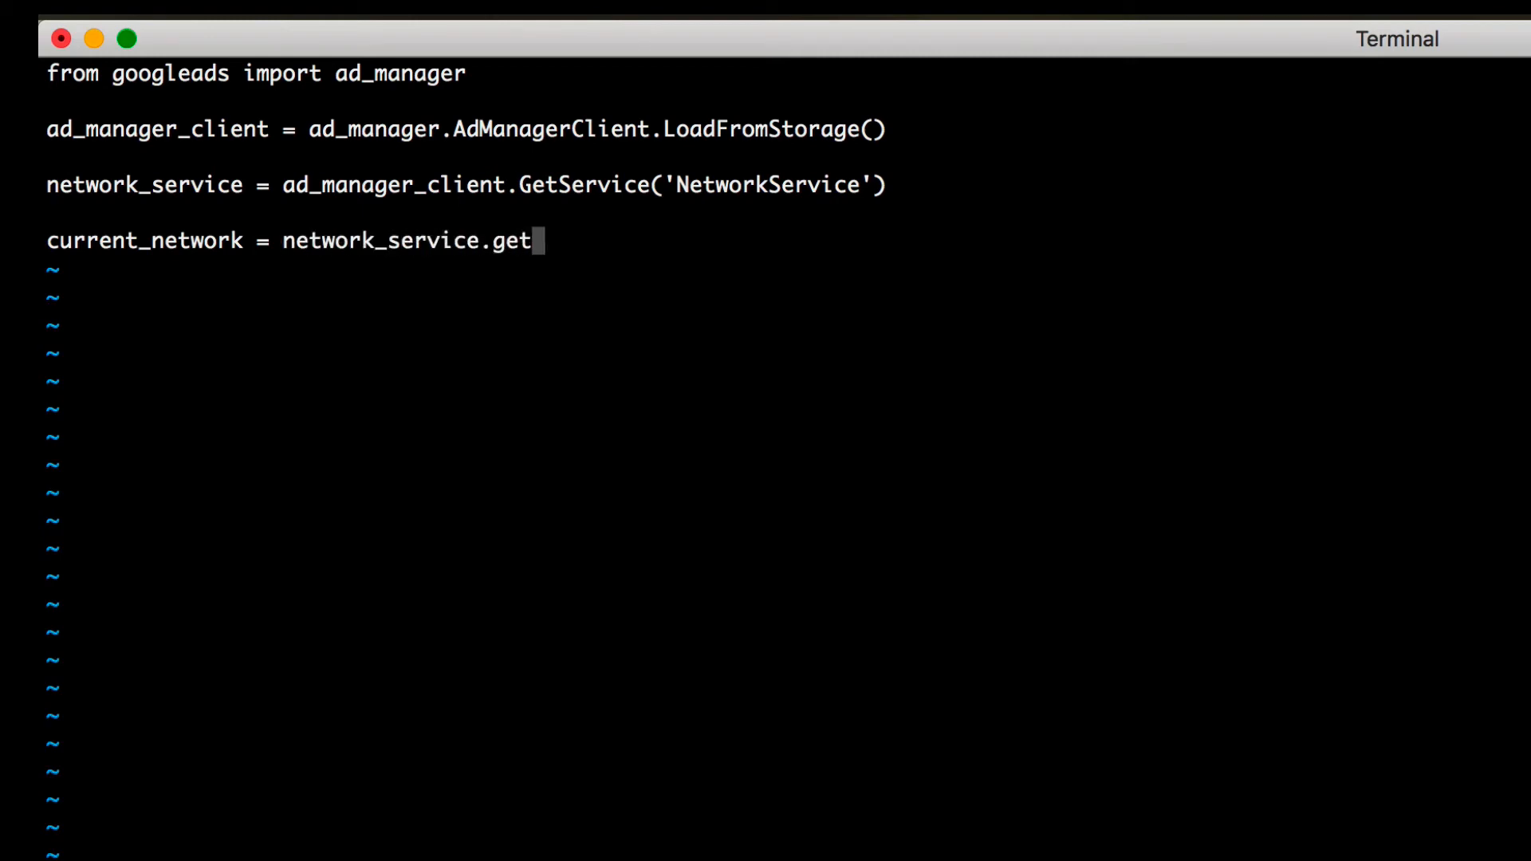
{"action": "type", "text": "CurrentNetwork("}
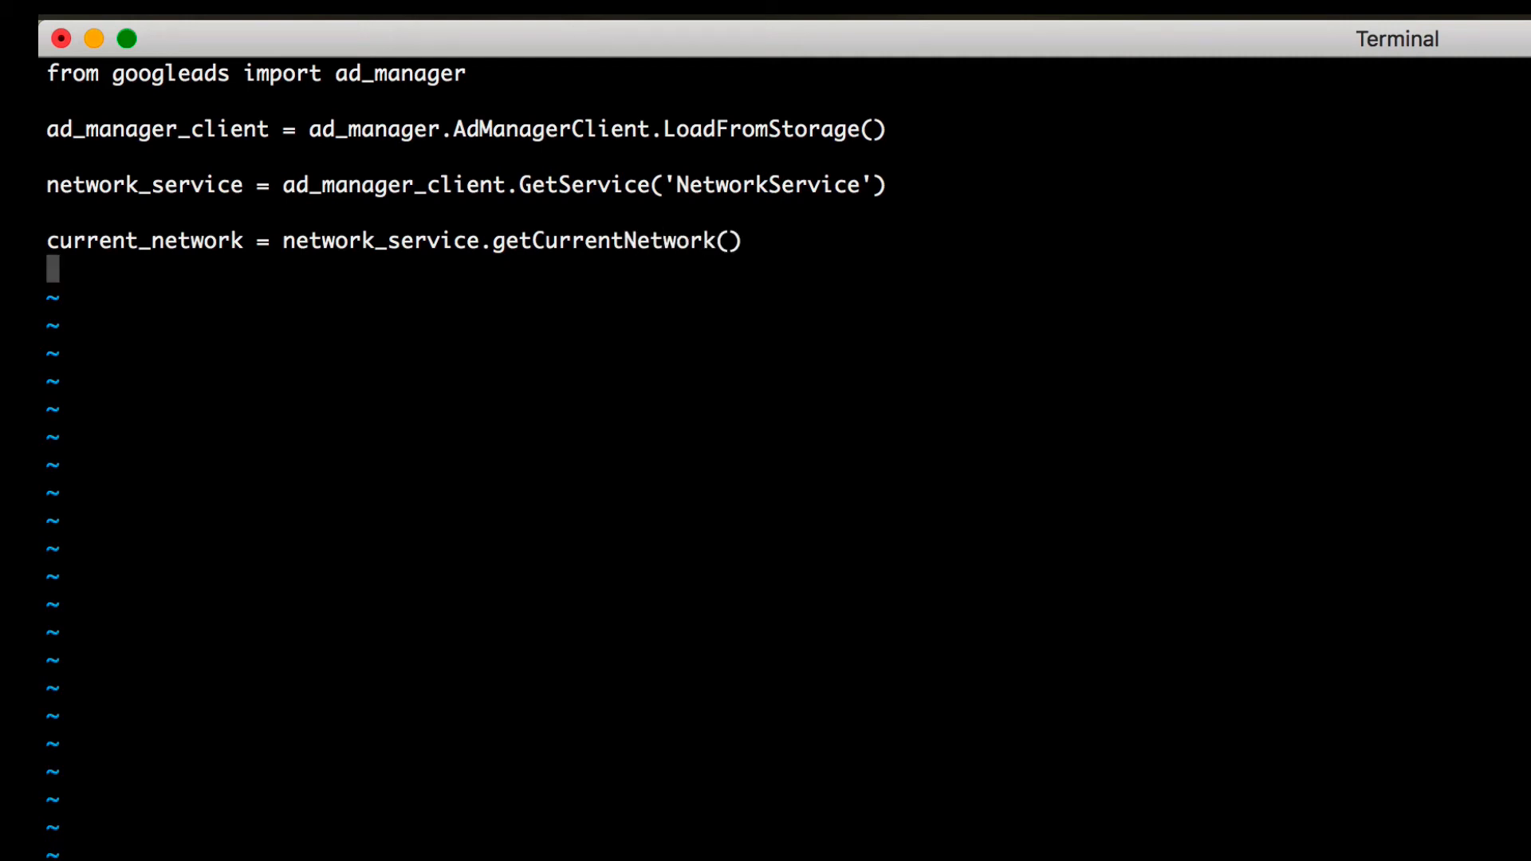
{"action": "key", "text": "Return"}
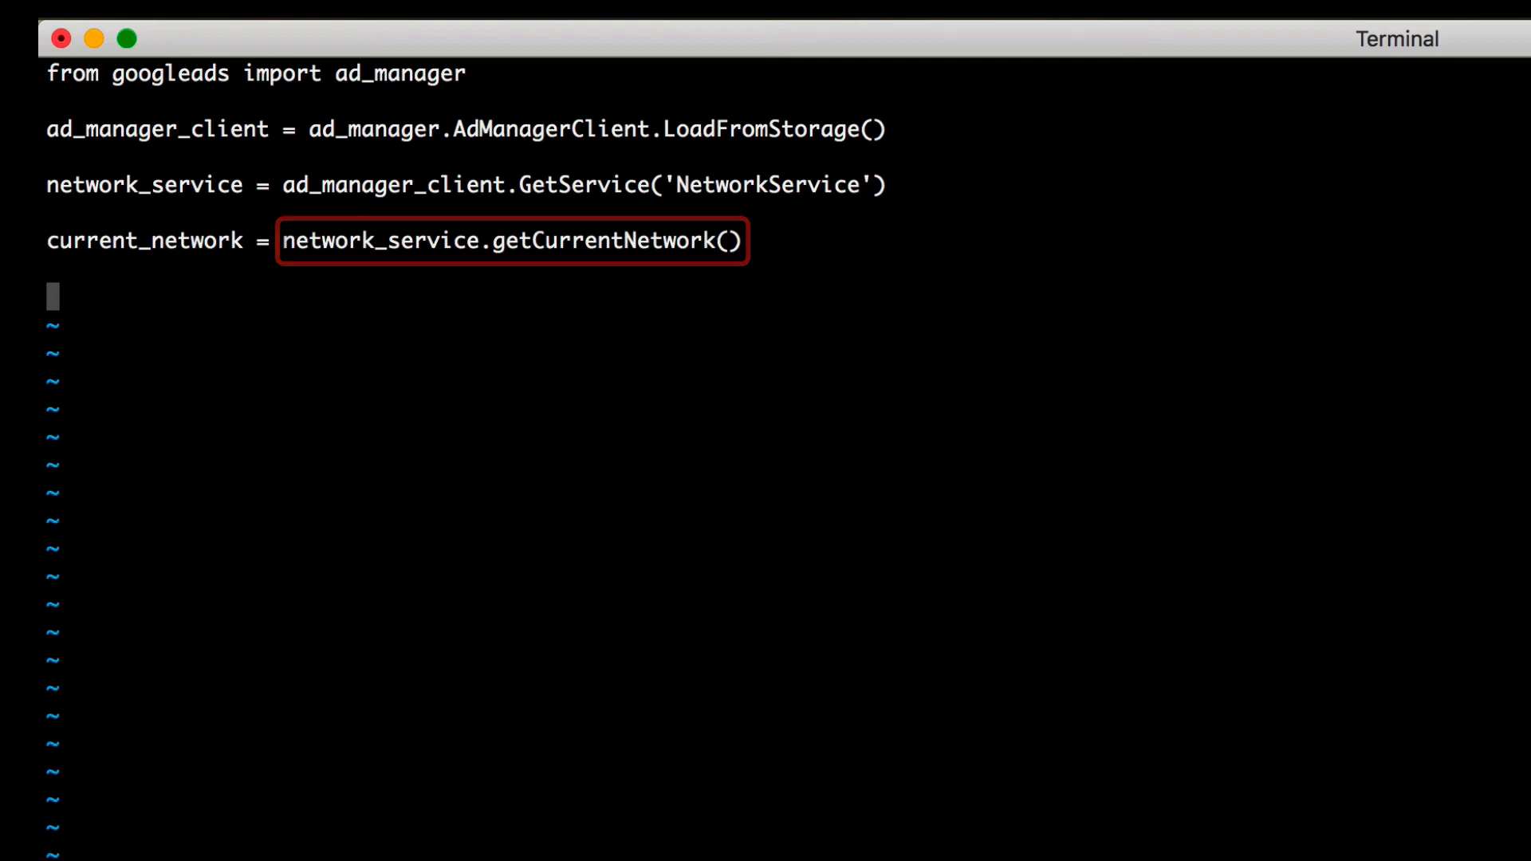
Start the print 'Found network %s (%s)' line using current_network['displayName']
{"action": "type", "text": "print 'Found net"}
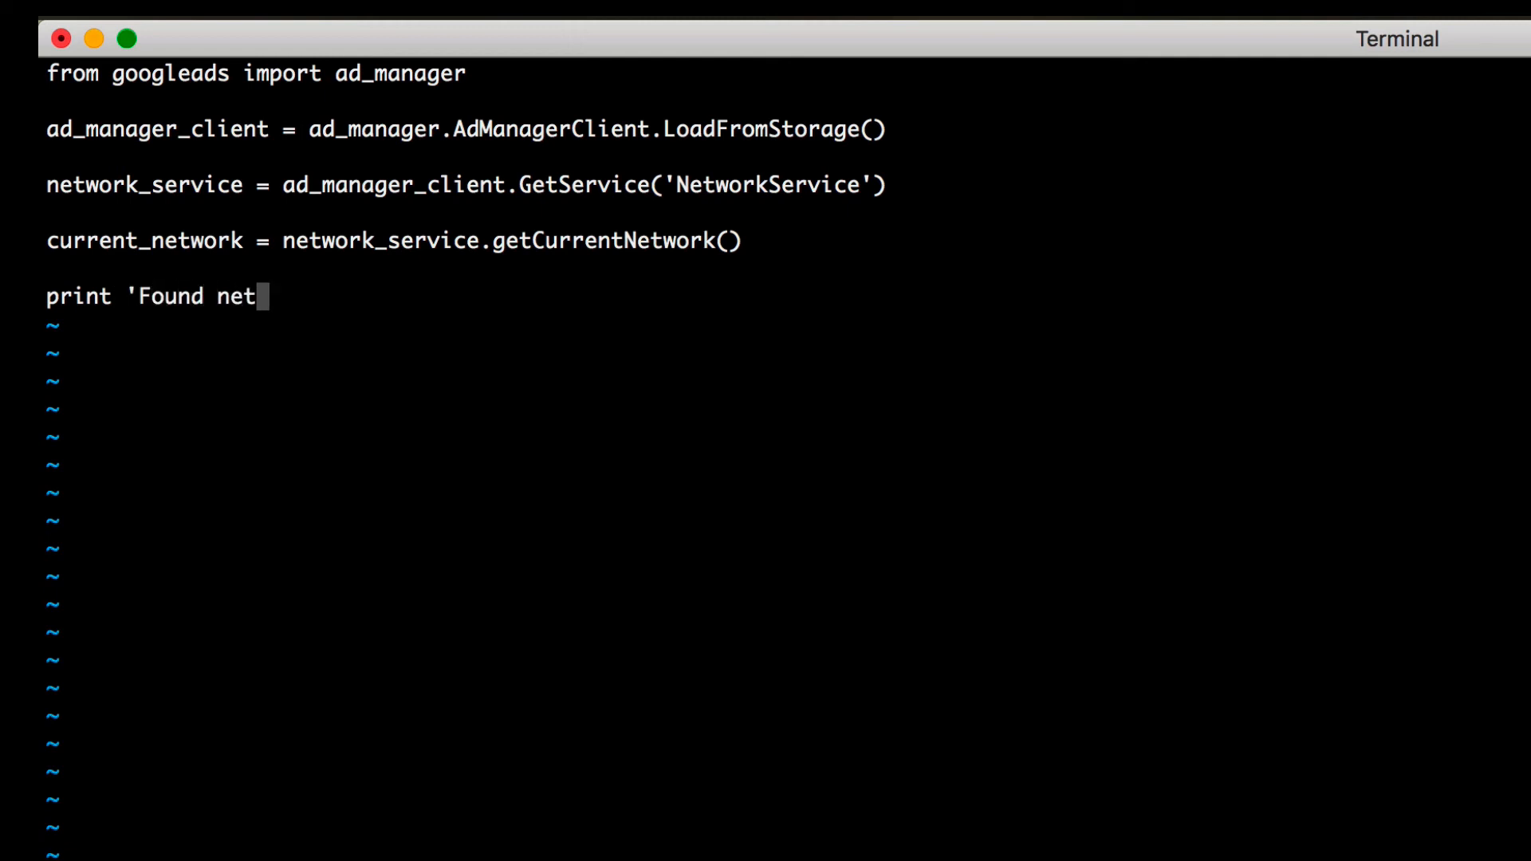
{"action": "type", "text": "work %s (%s)' % (current_network["}
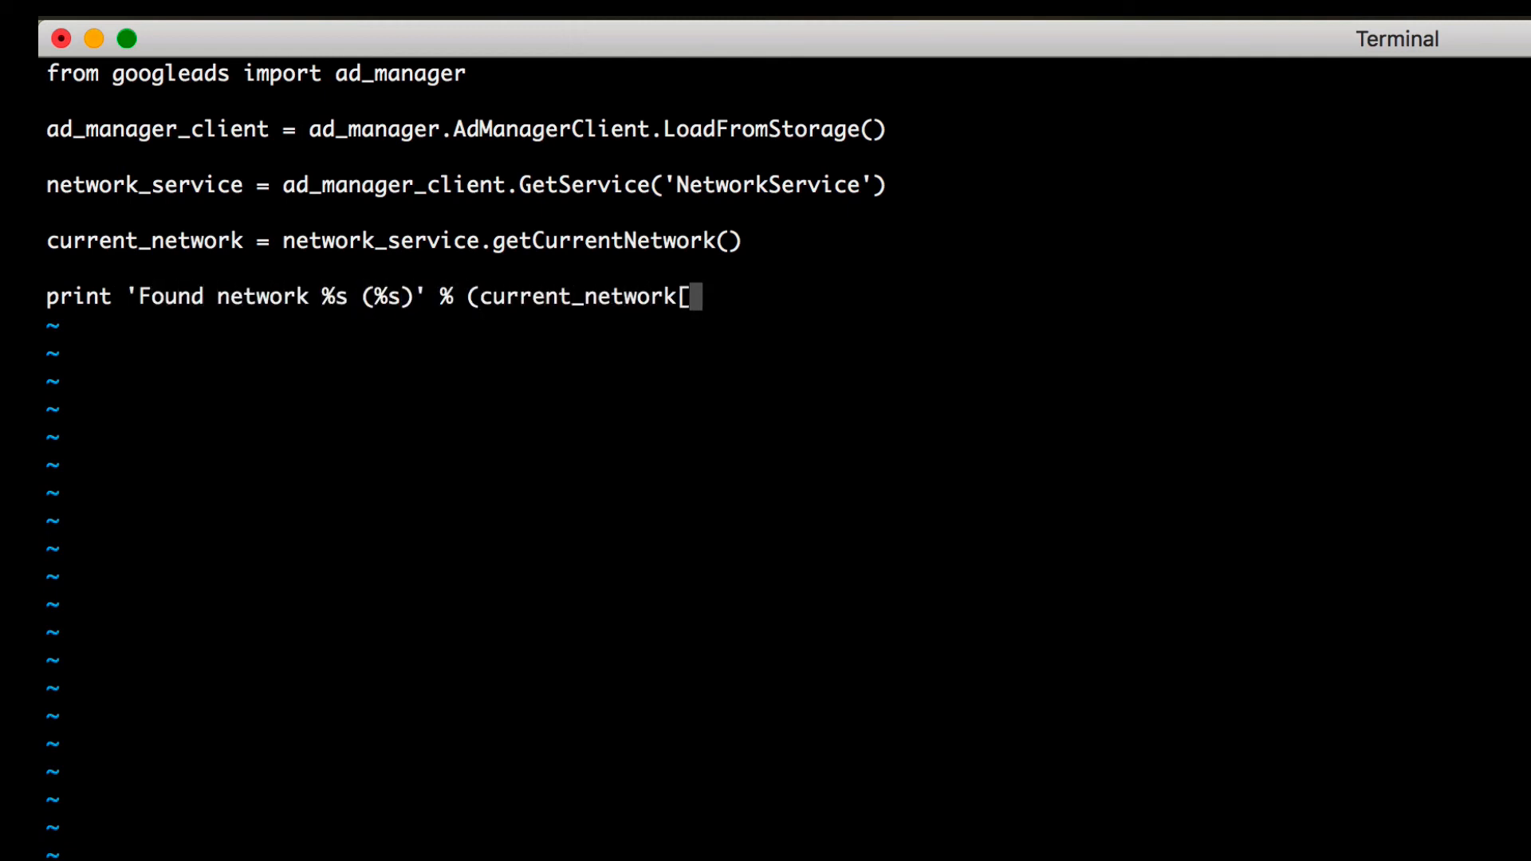
{"action": "type", "text": "'displayName'],"}
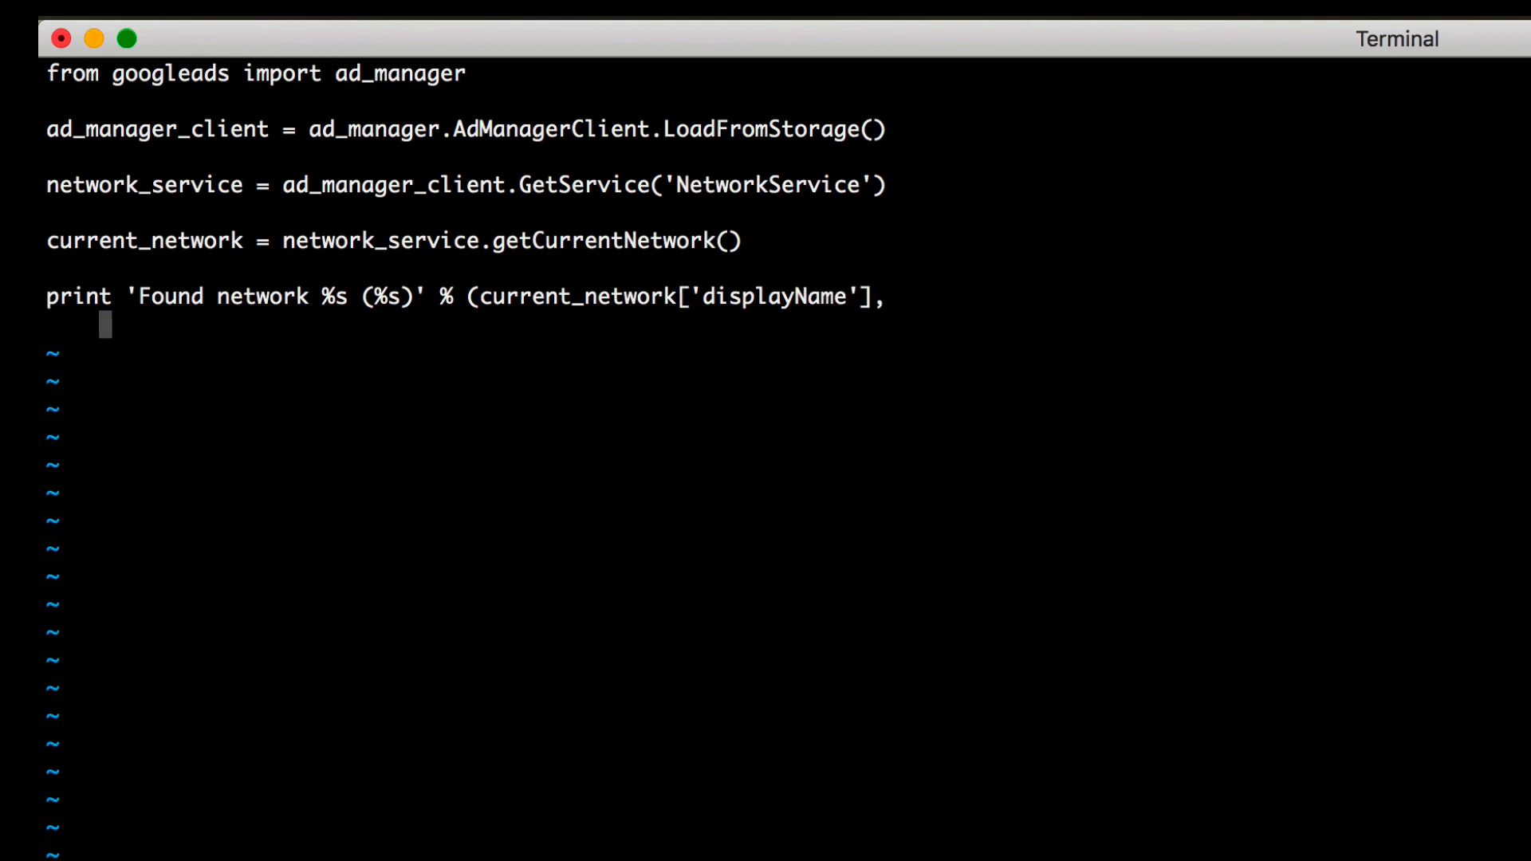